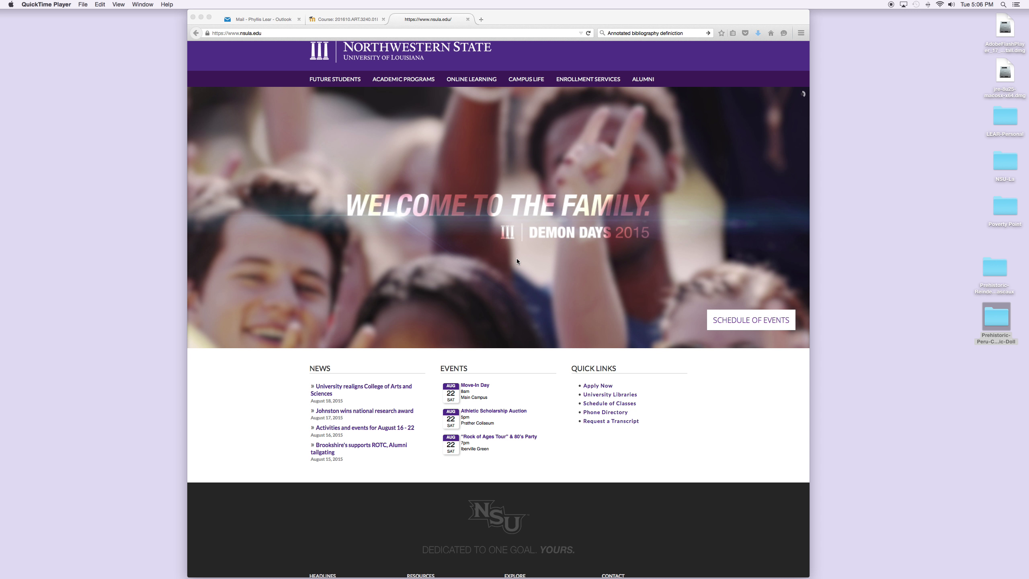
mouse_move(532, 256)
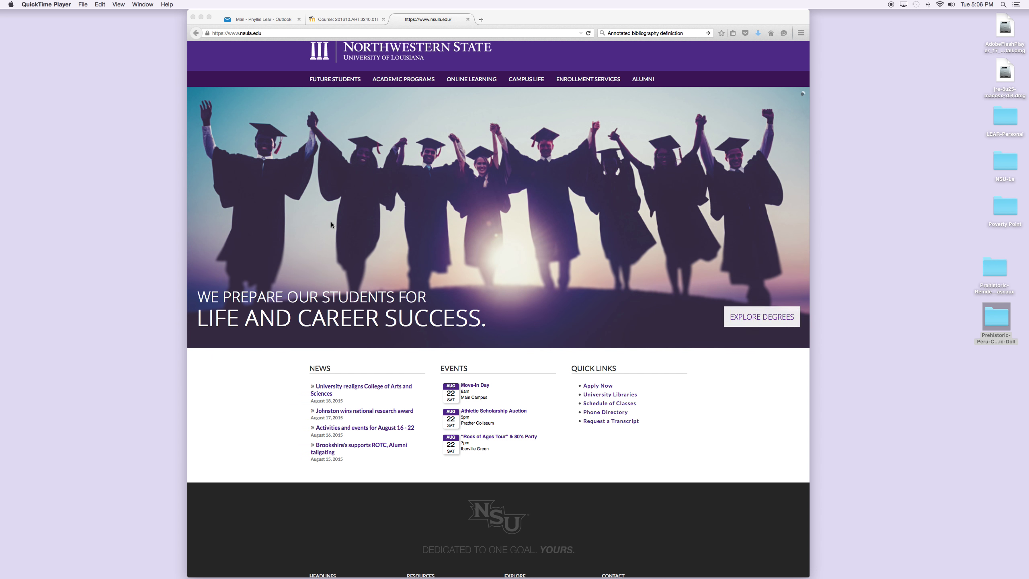
mouse_move(538, 241)
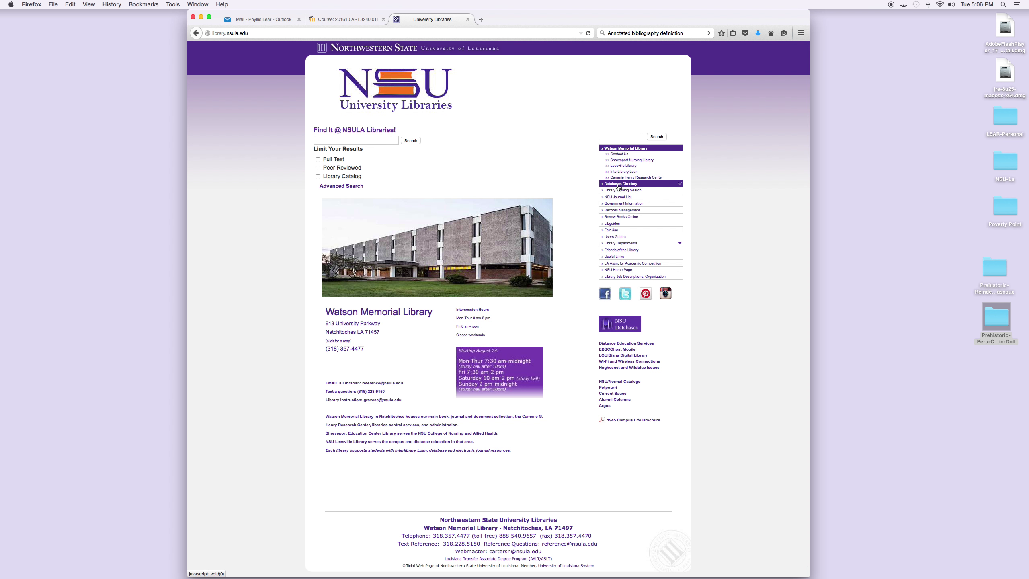
Reach ARTstor through the library's Databases Directory under Arts, Music and Humanities.
click(640, 183)
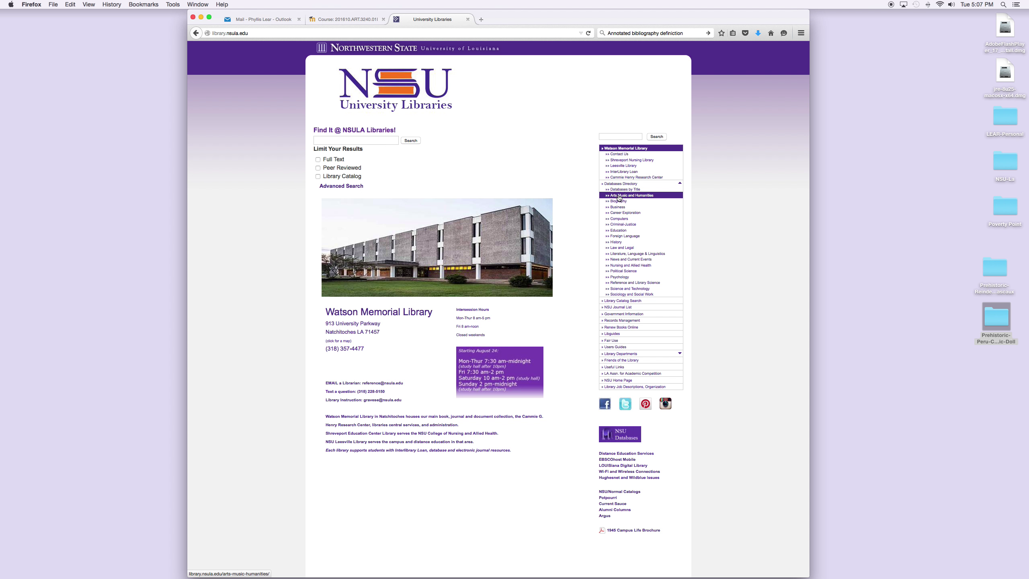
click(625, 194)
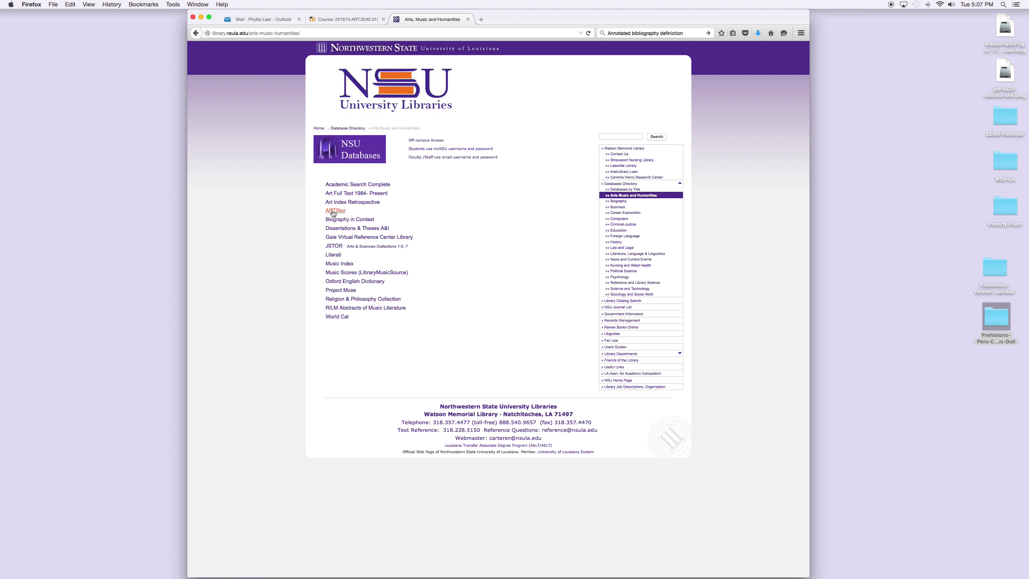
click(335, 210)
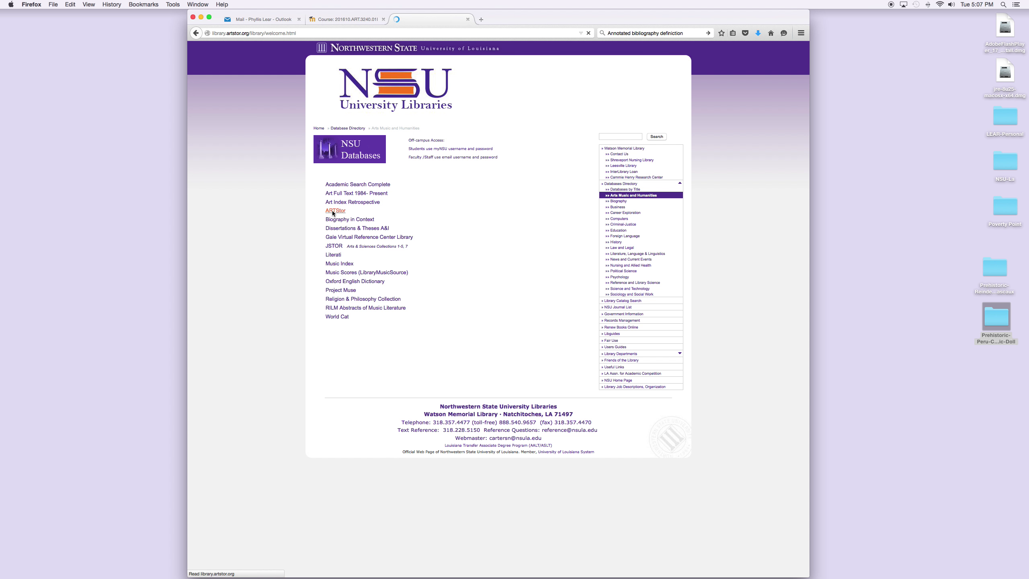
Land on the signed-in ARTstor welcome page with its search and browse sections.
click(334, 210)
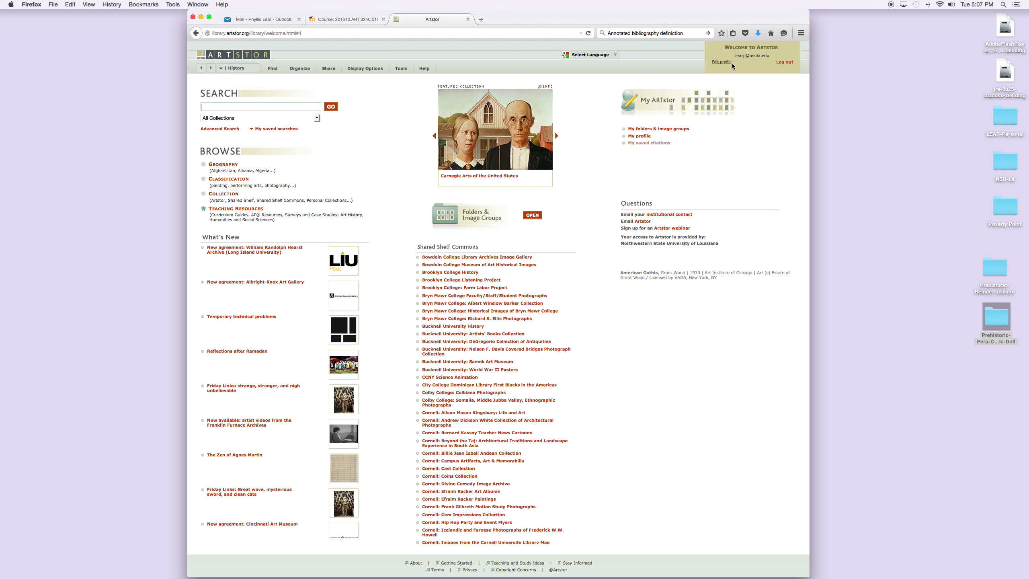
mouse_move(753, 66)
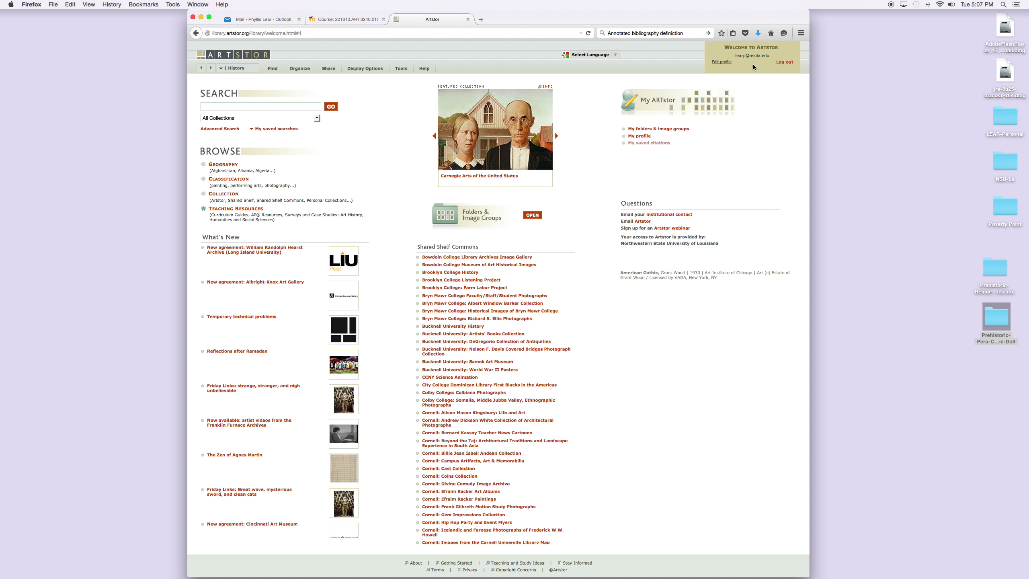
mouse_move(750, 71)
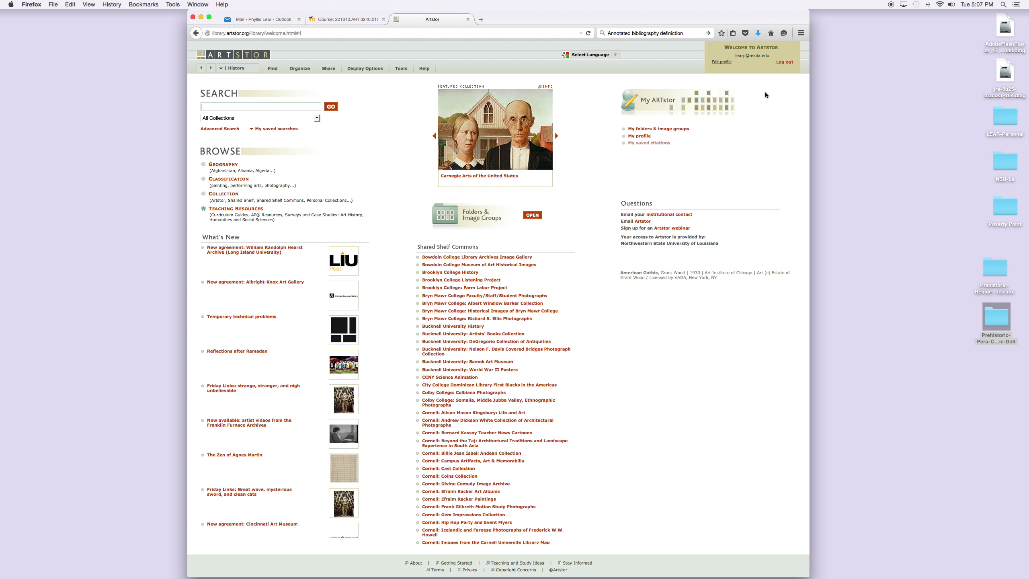
mouse_move(194, 57)
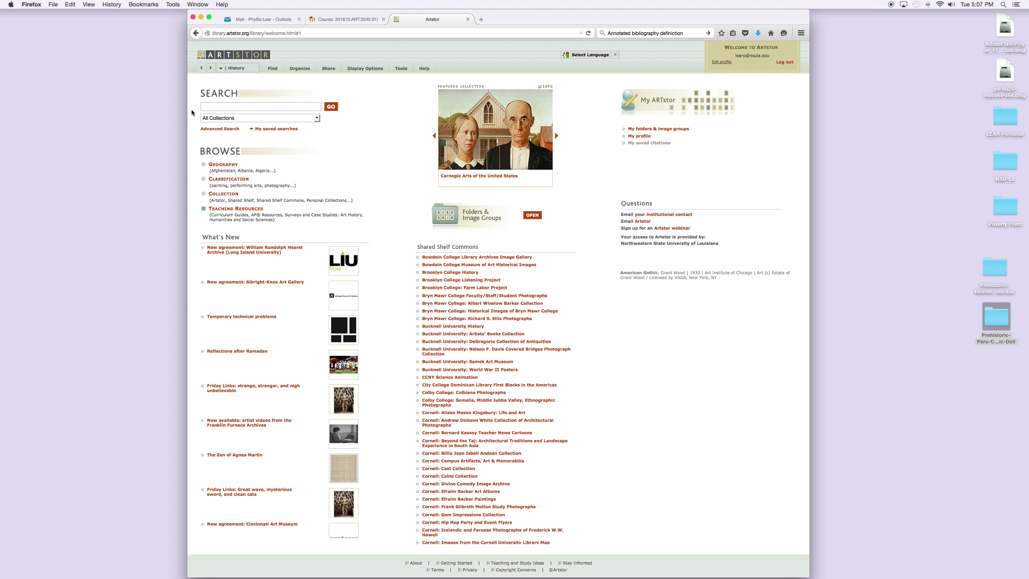
mouse_move(360, 136)
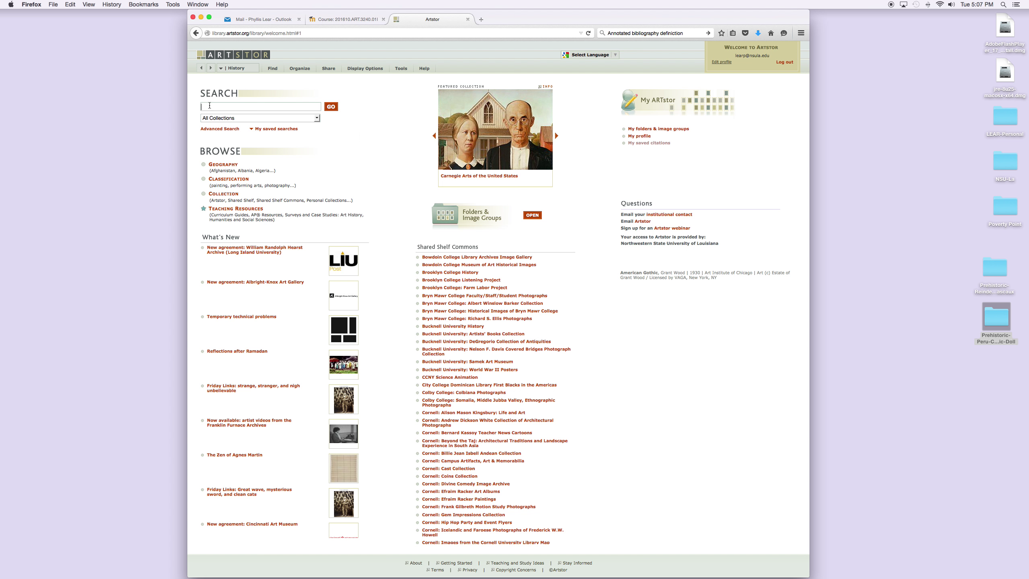
Search all ARTstor collections for 'prehistoric', correcting the typo, returning 1,976 images.
text(p)
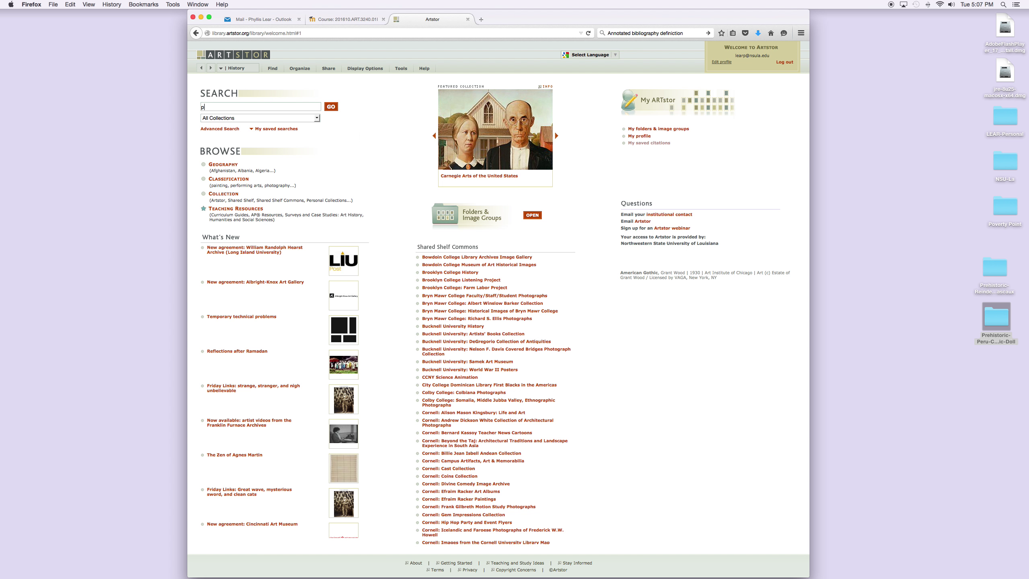
text(prehisrto)
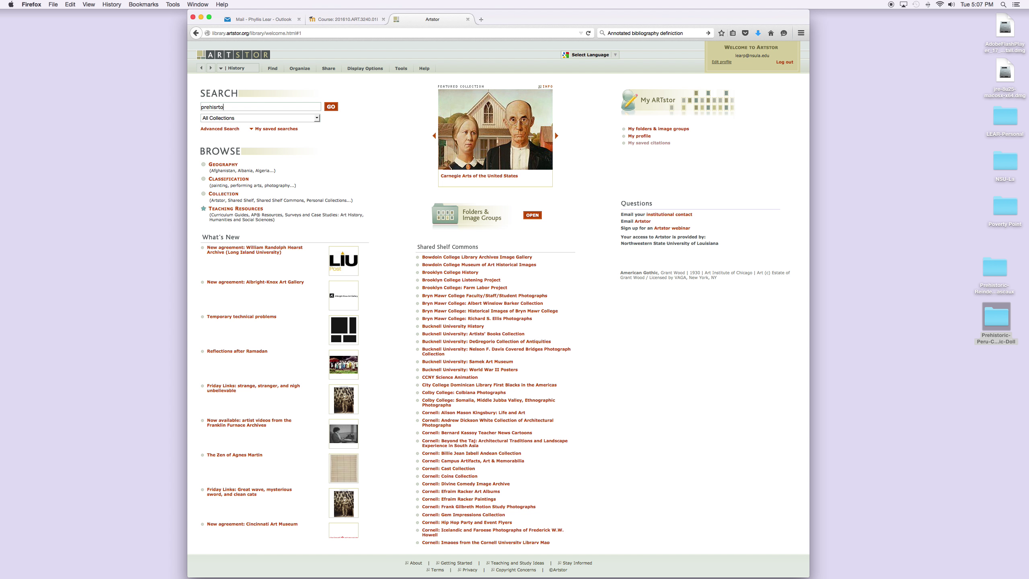
key(Backspace)
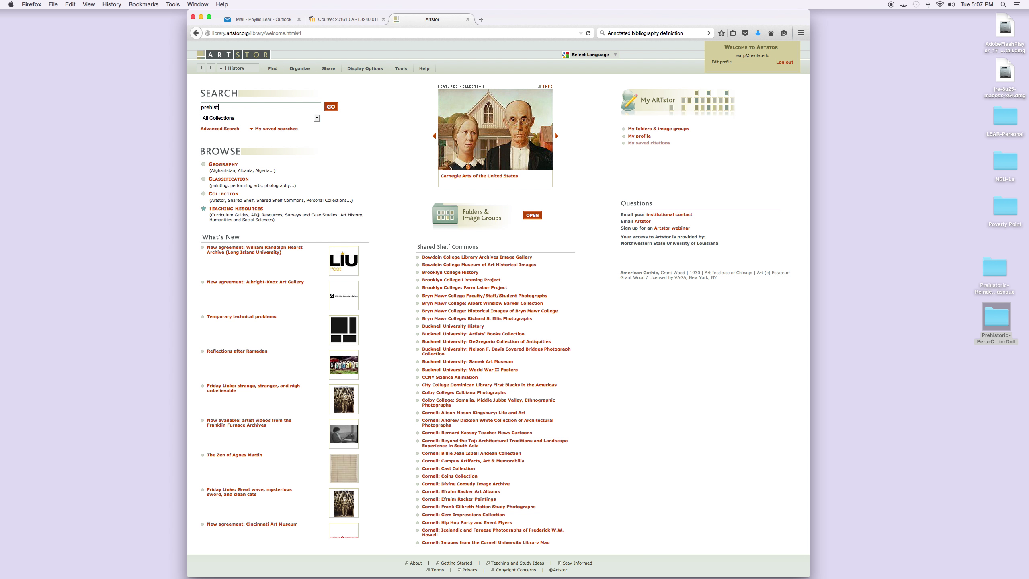
text(oric)
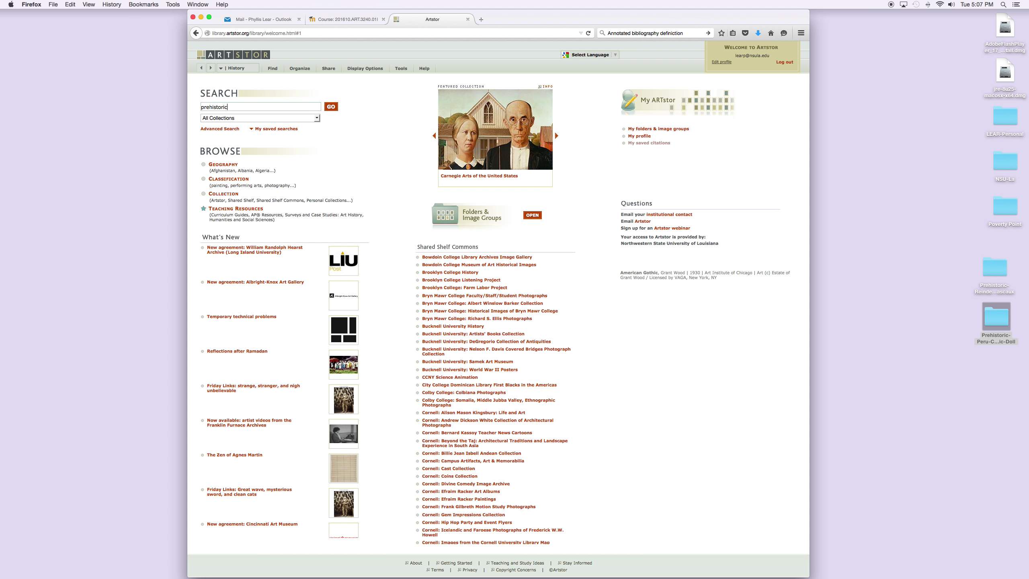
mouse_move(324, 114)
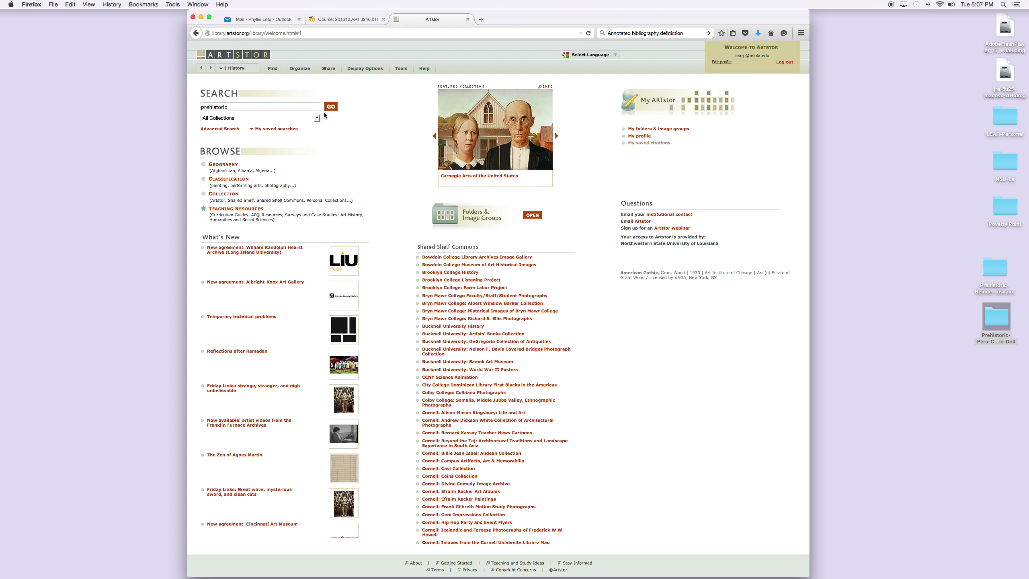
mouse_move(330, 106)
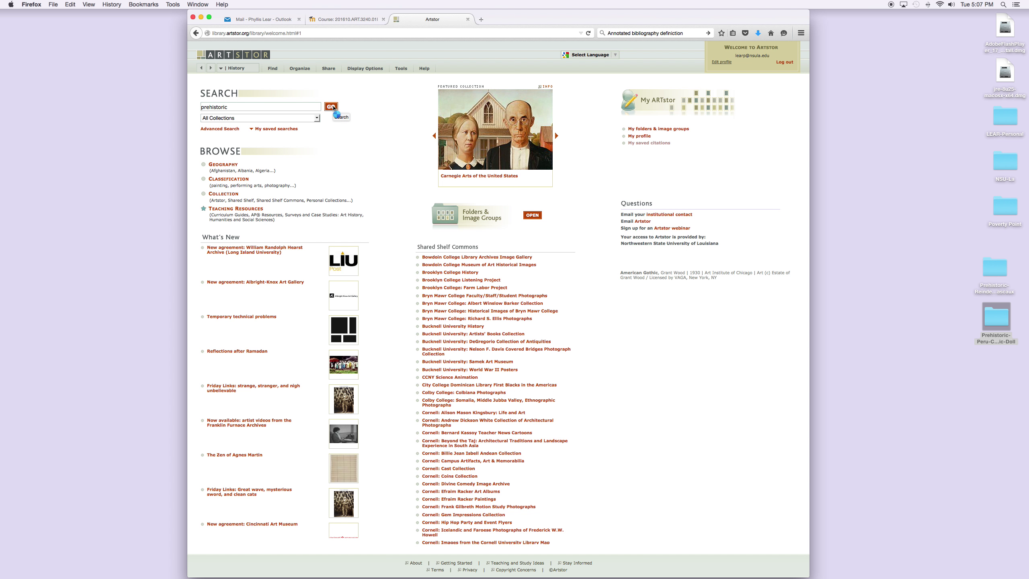
click(331, 107)
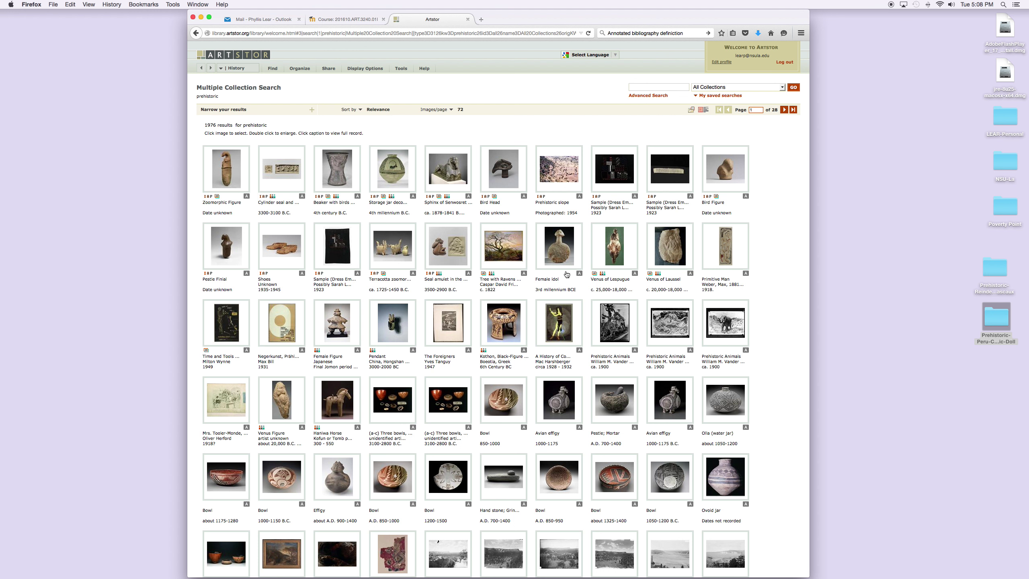
mouse_move(375, 334)
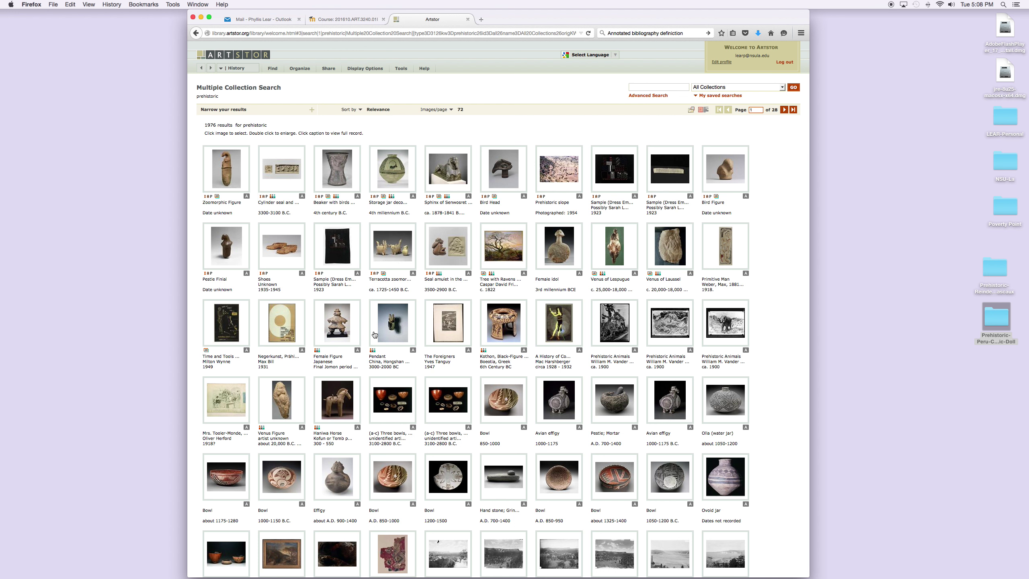
mouse_move(391, 321)
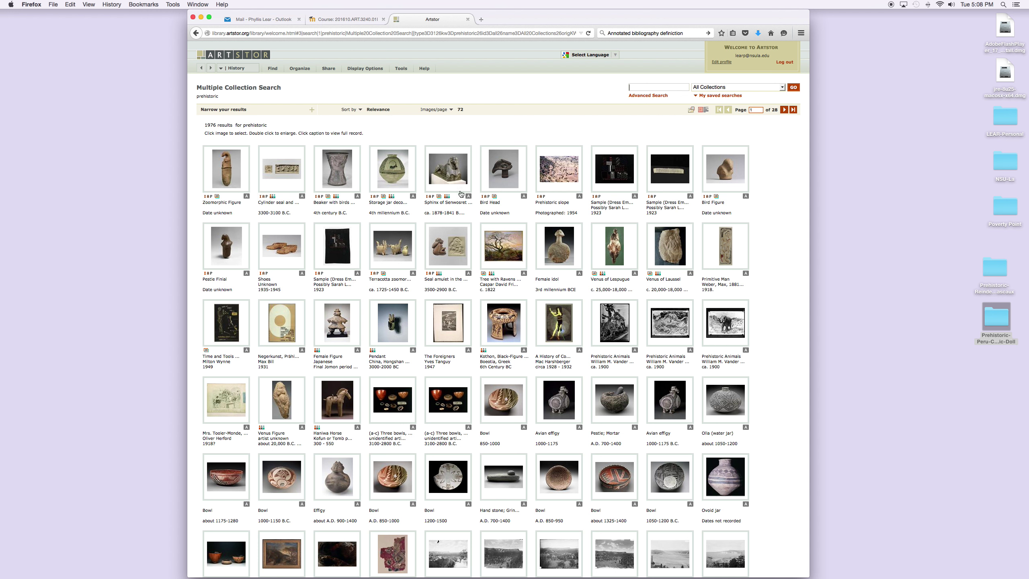
mouse_move(649, 402)
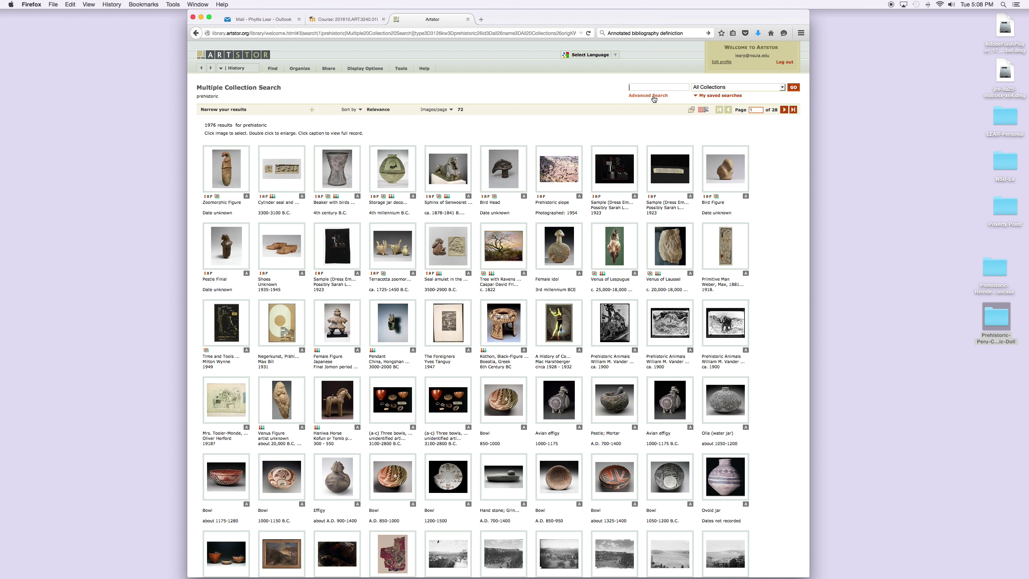
Run an advanced search for prehistoric AND ceramic AND egypt, leaving 3 pottery vessels.
click(648, 96)
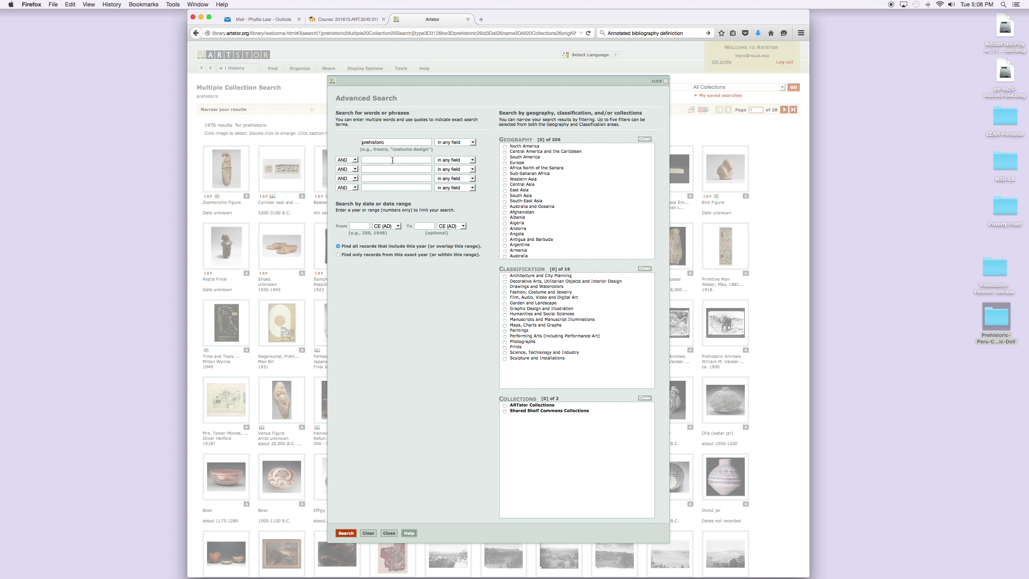
text(ceramic)
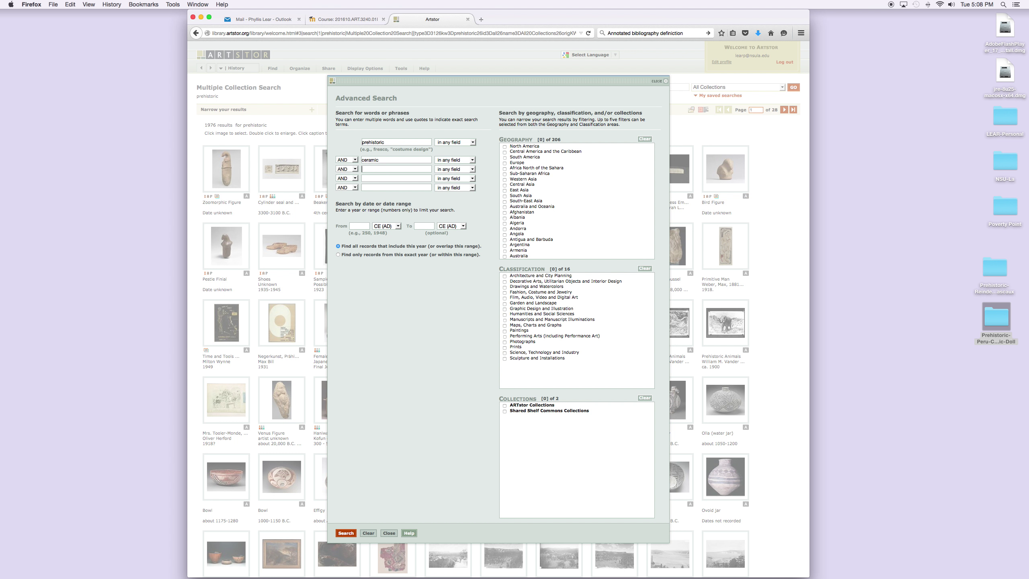
text(egypt)
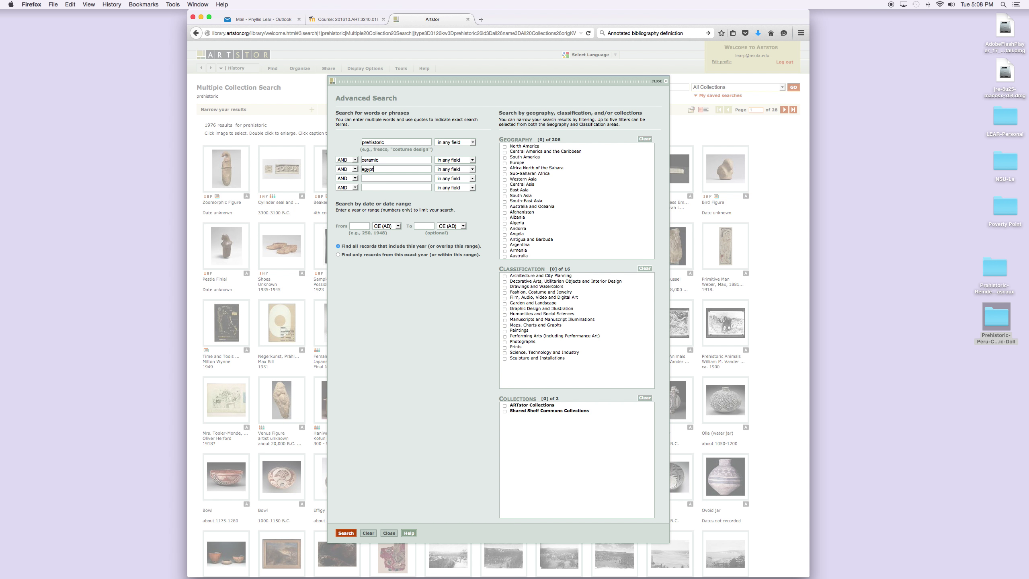
click(345, 532)
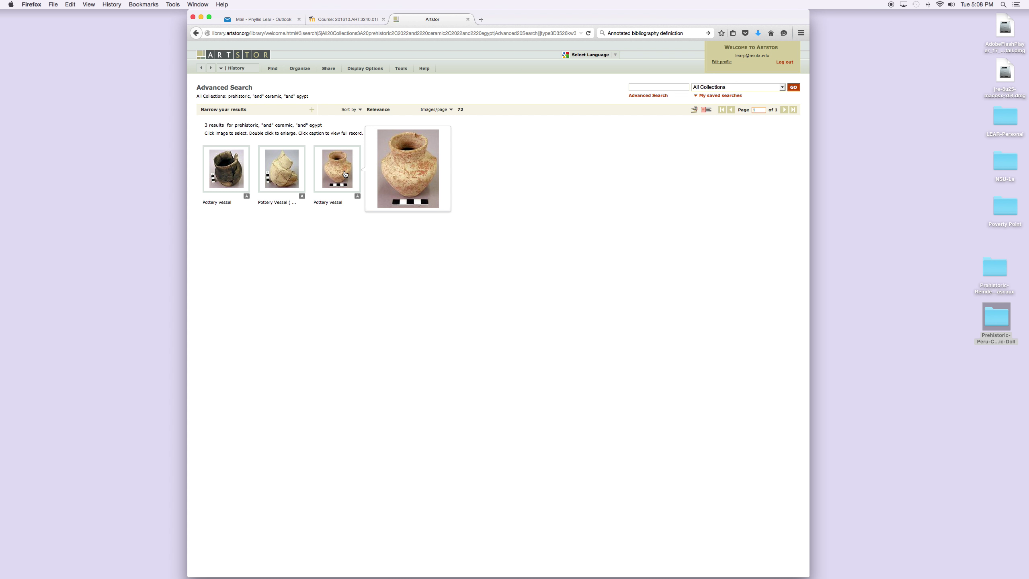
View the third Pottery vessel result enlarged in its own image viewer window.
click(336, 168)
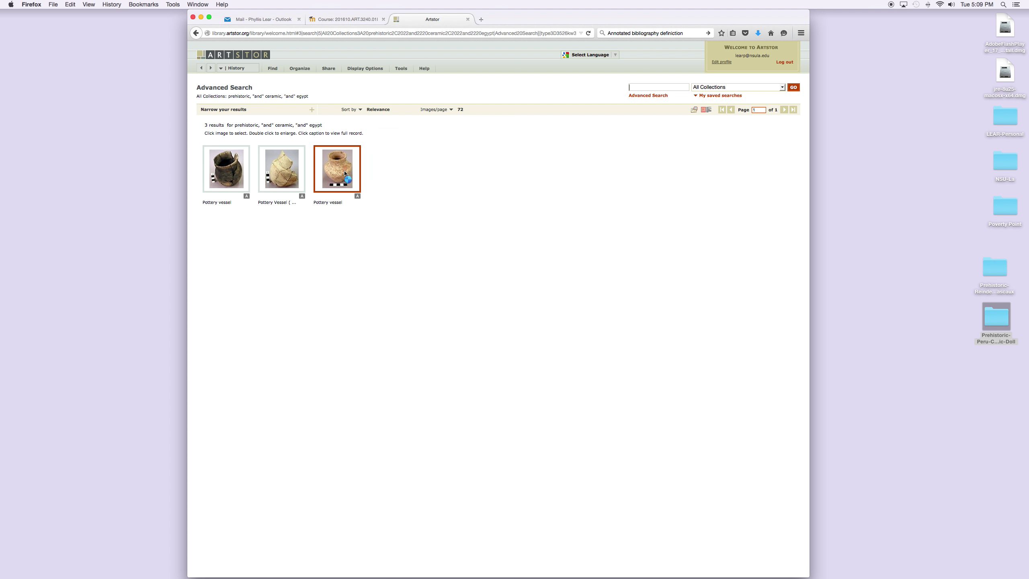
double_click(336, 169)
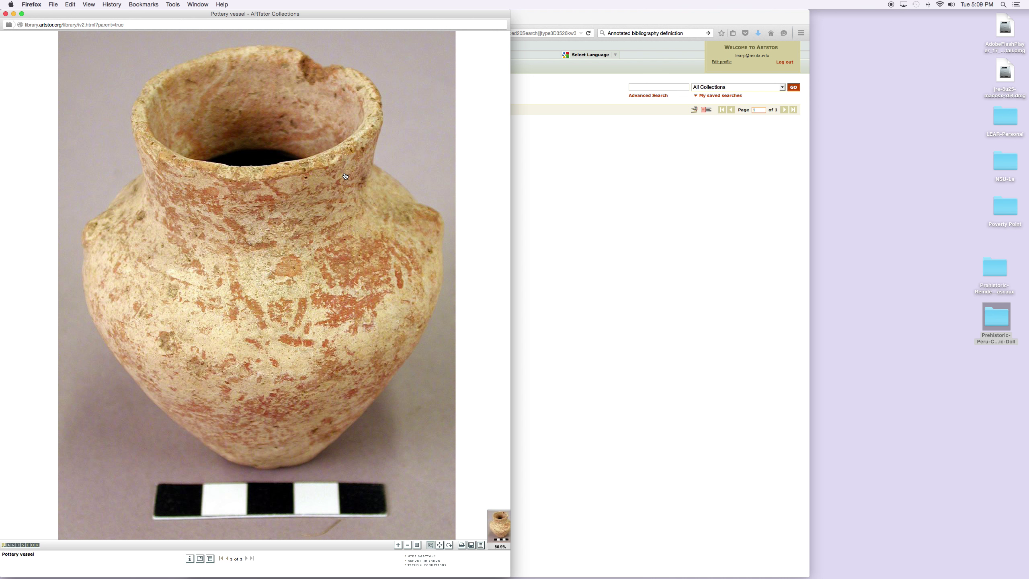
mouse_move(295, 341)
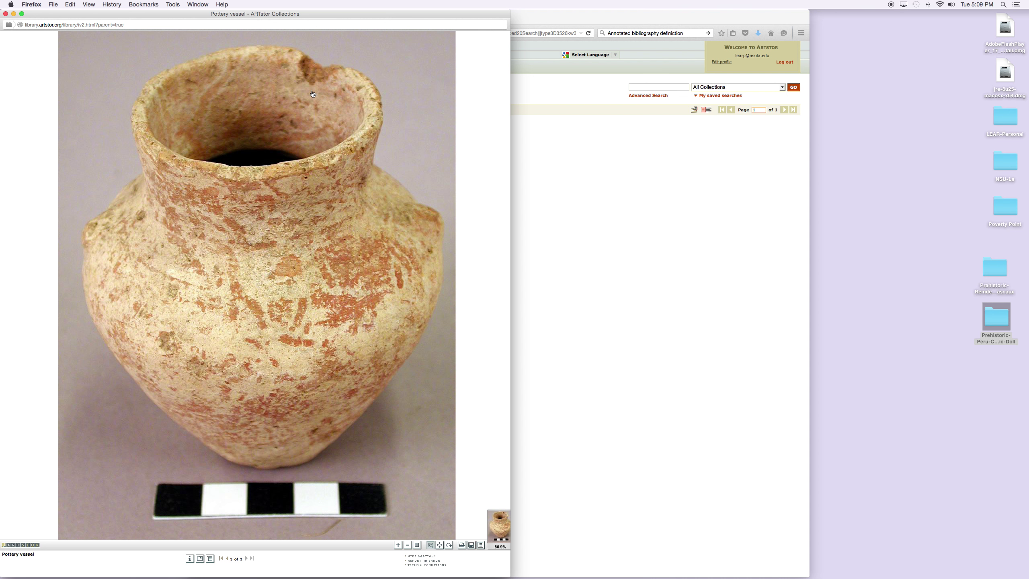
click(398, 545)
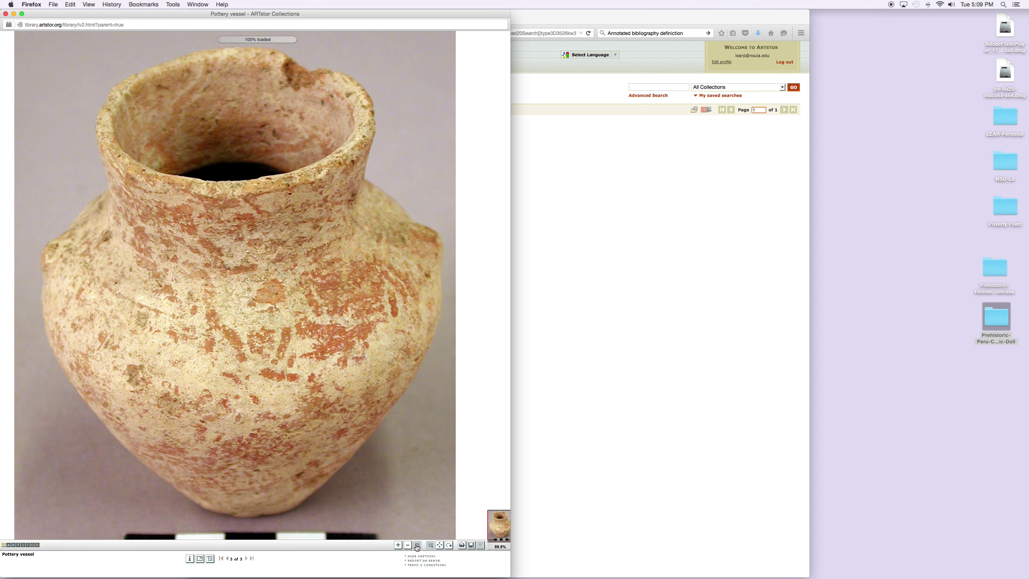
click(416, 545)
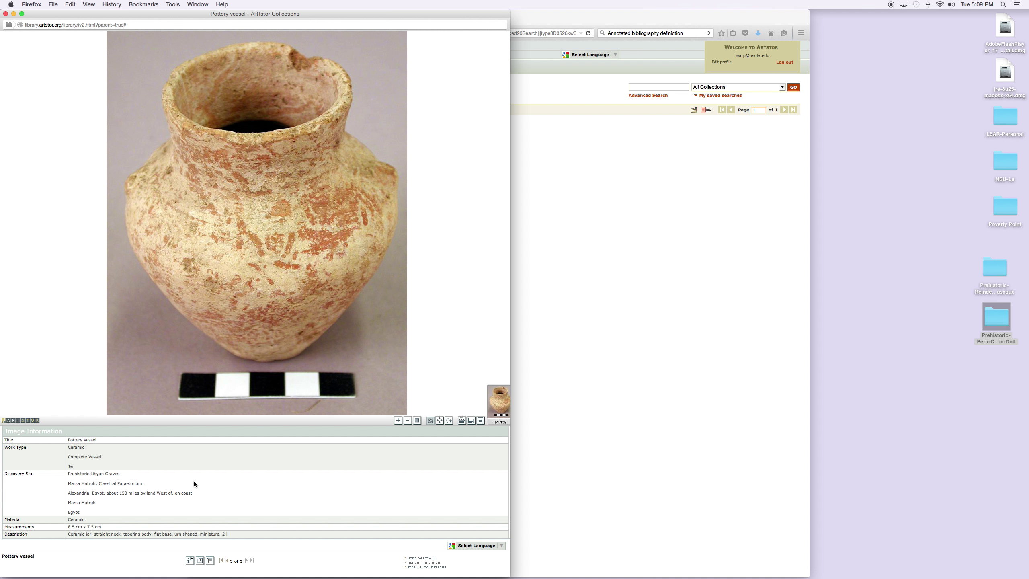
mouse_move(87, 448)
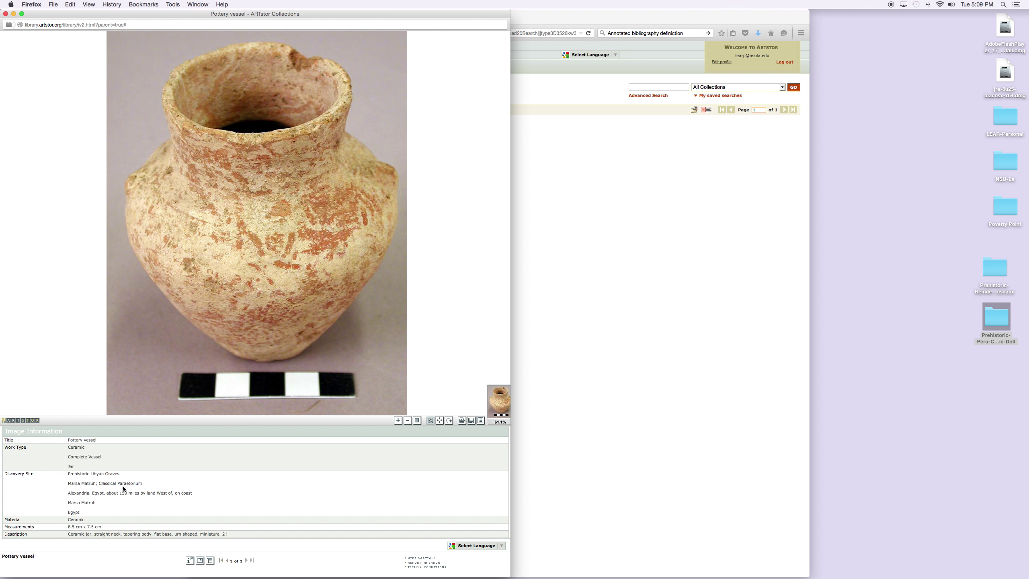
mouse_move(162, 490)
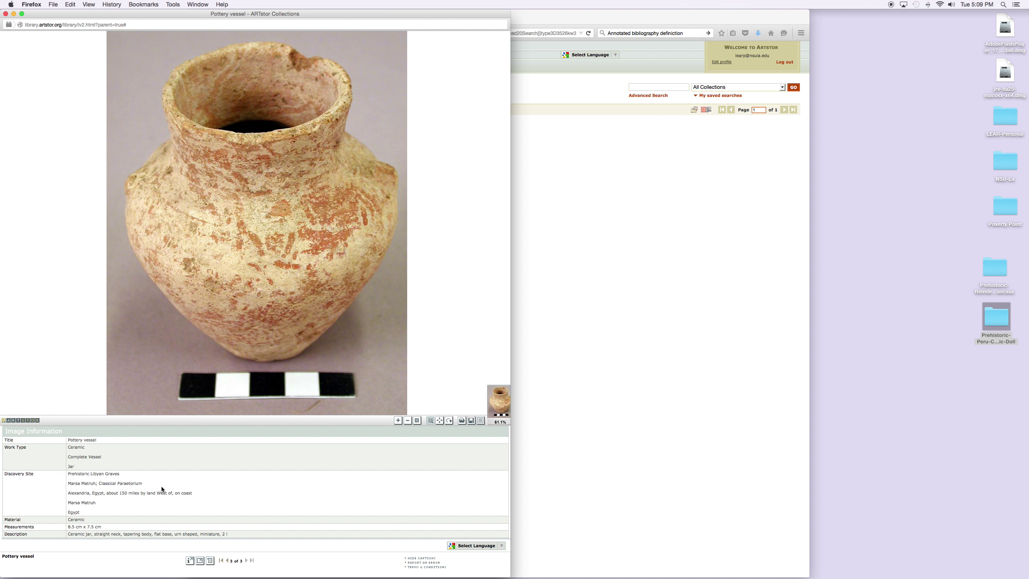
mouse_move(98, 512)
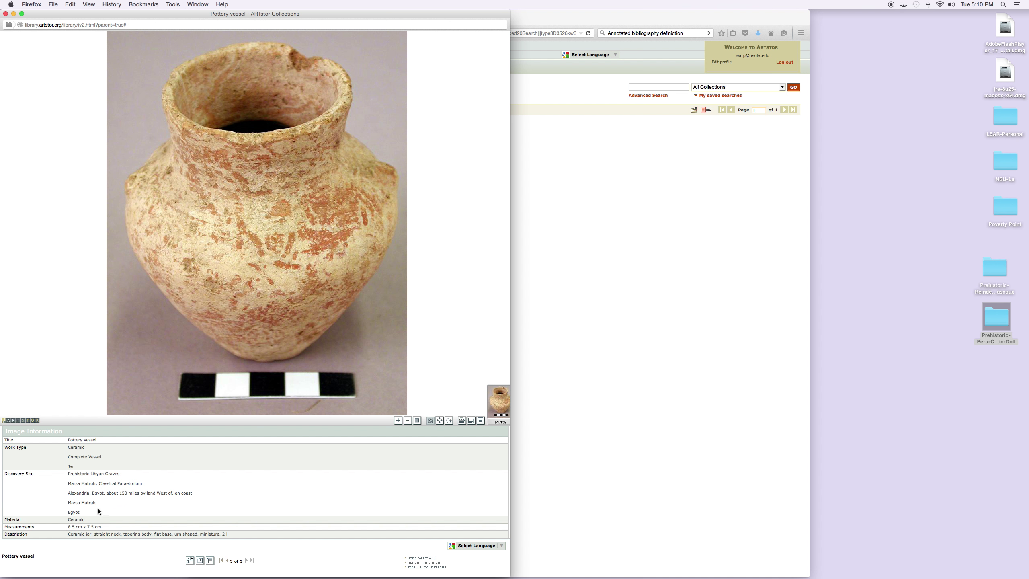
mouse_move(36, 487)
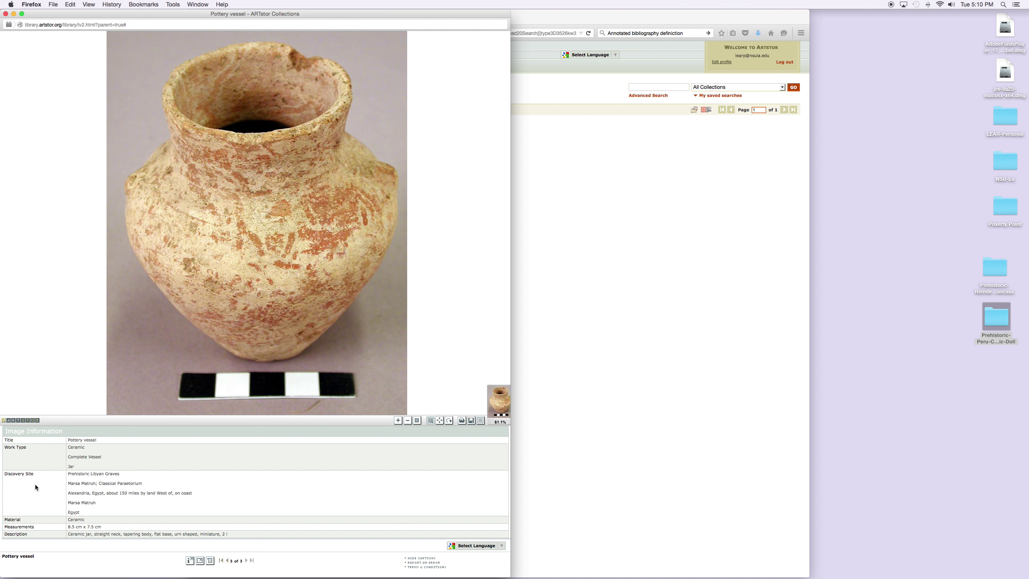
mouse_move(73, 531)
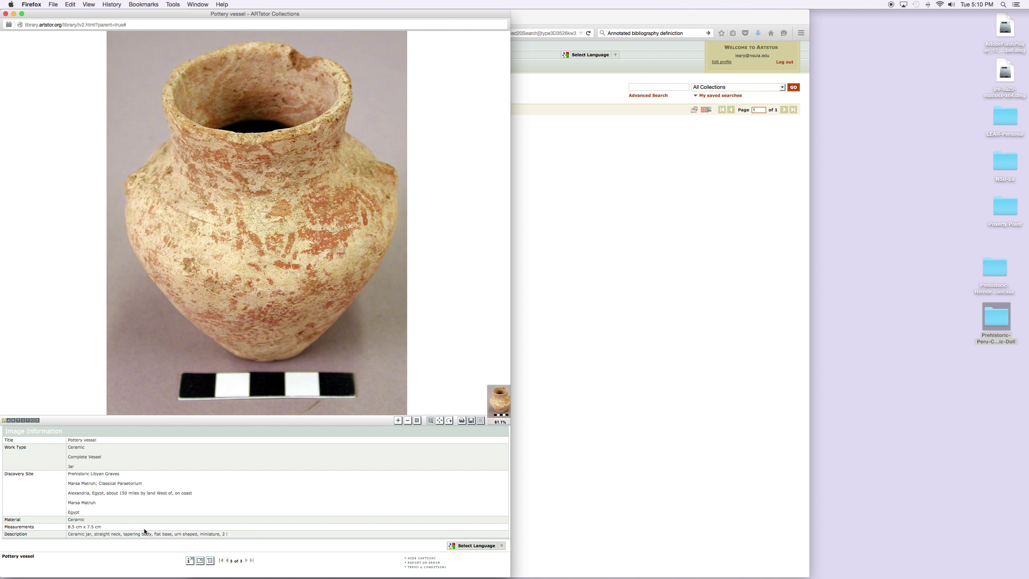
mouse_move(223, 535)
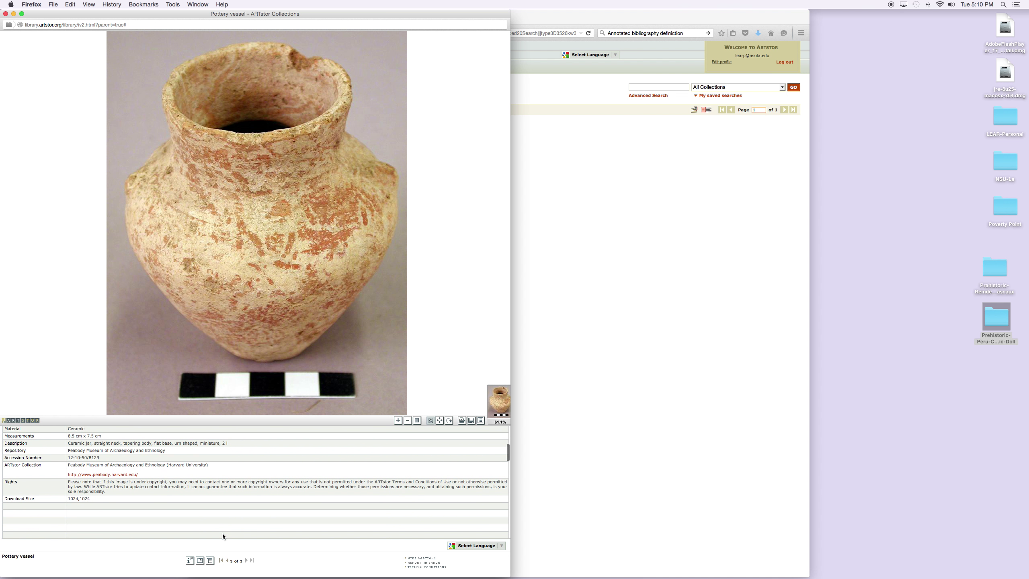
mouse_move(164, 452)
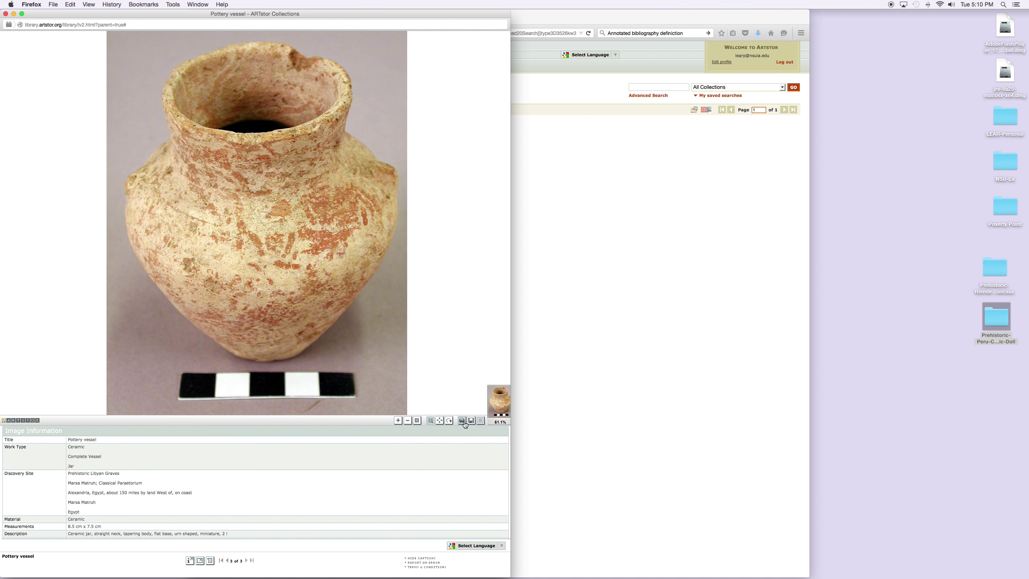
mouse_move(470, 421)
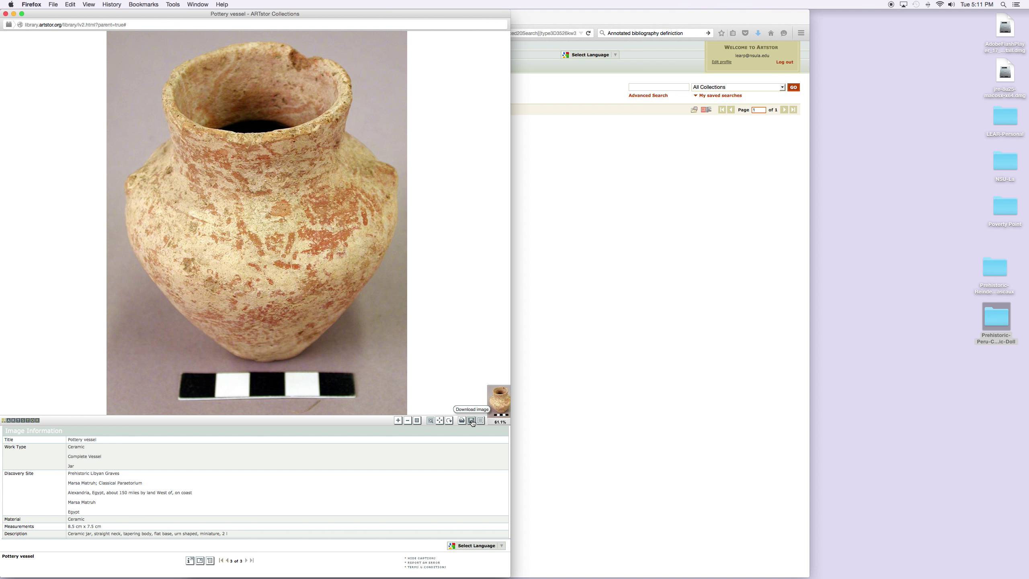
Download the pottery vessel image, accepting ARTstor's Terms and Conditions of Use.
click(471, 420)
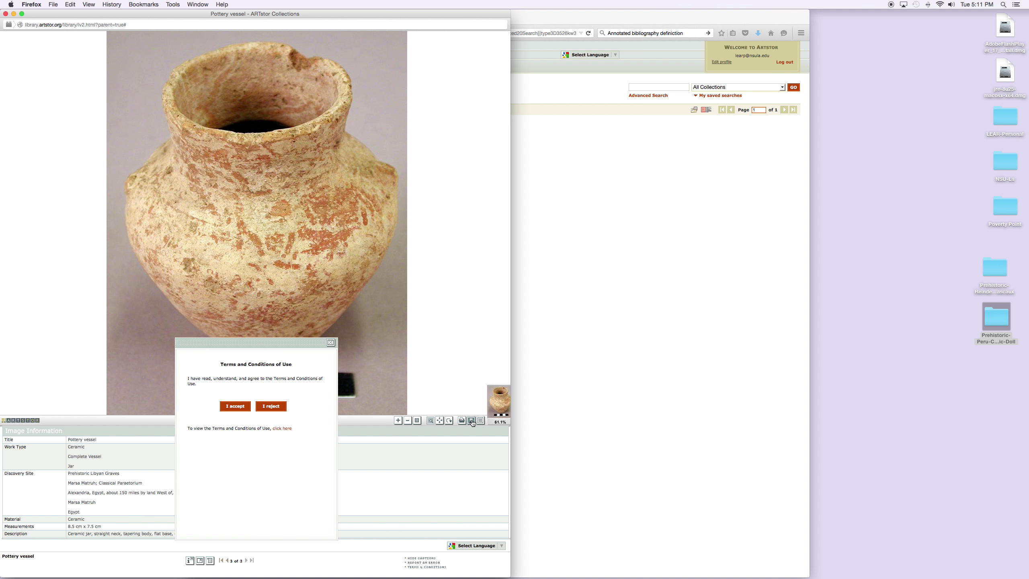
mouse_move(236, 447)
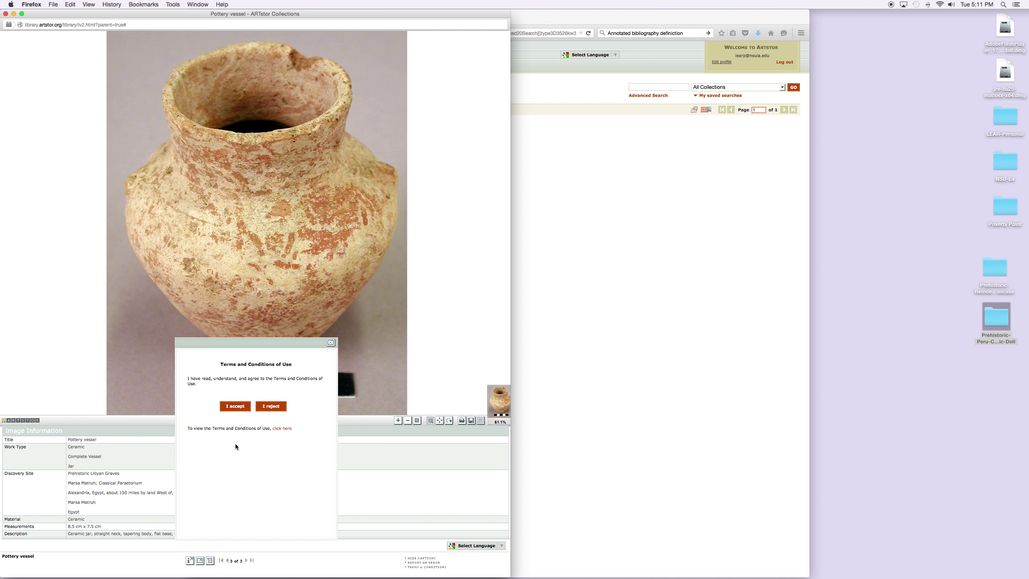
mouse_move(296, 374)
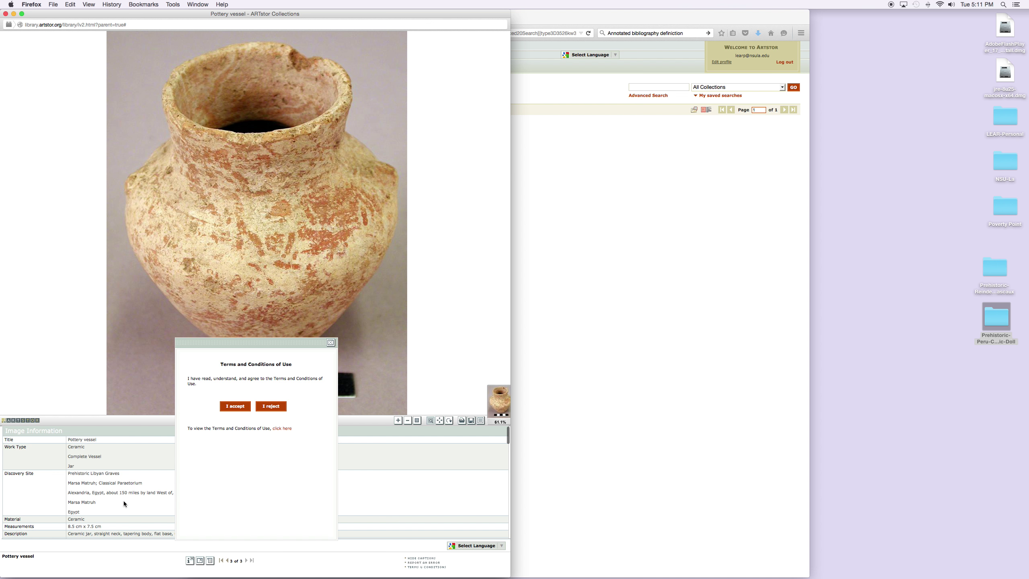
scroll(down, 3)
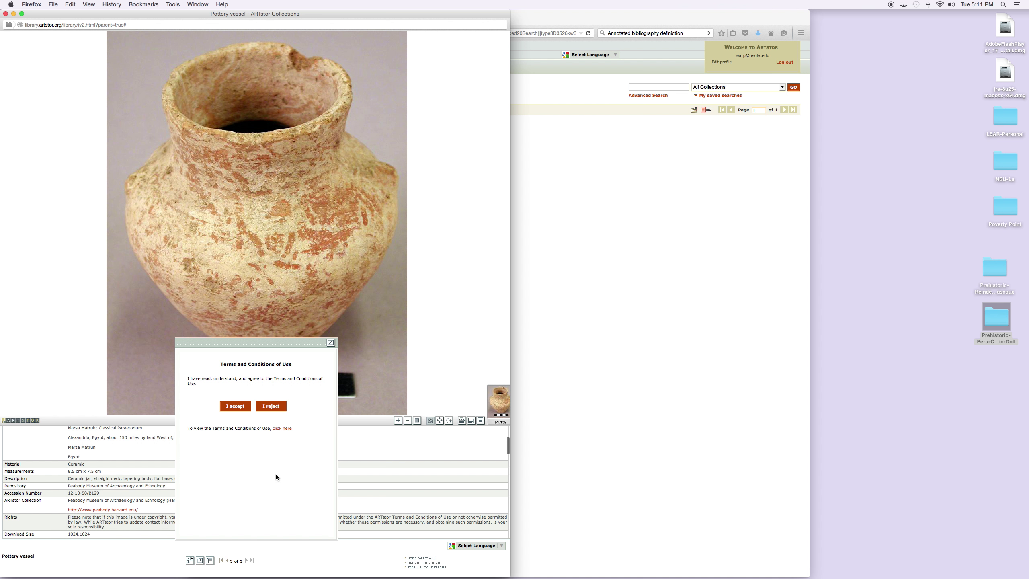
mouse_move(270, 470)
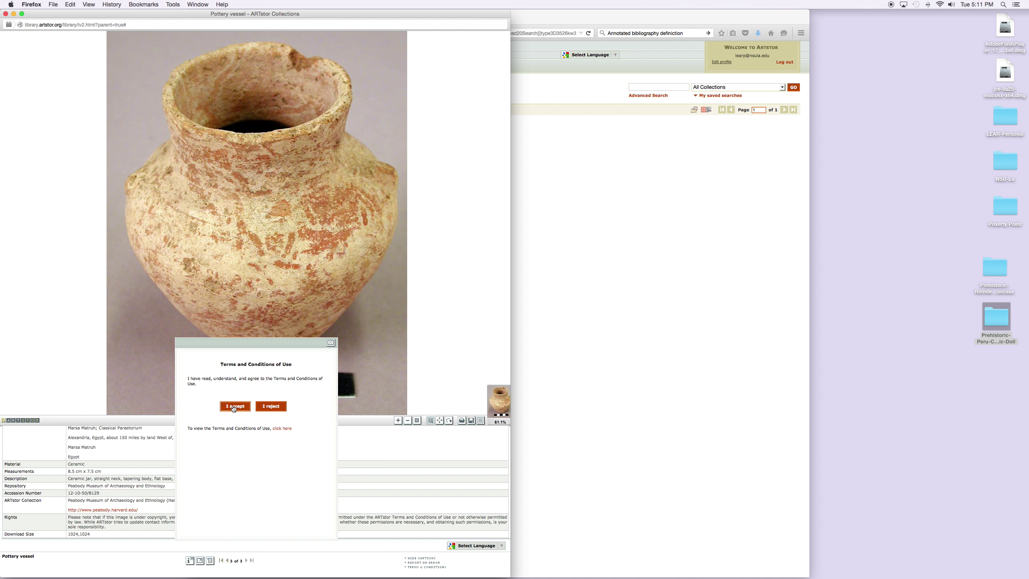
click(233, 405)
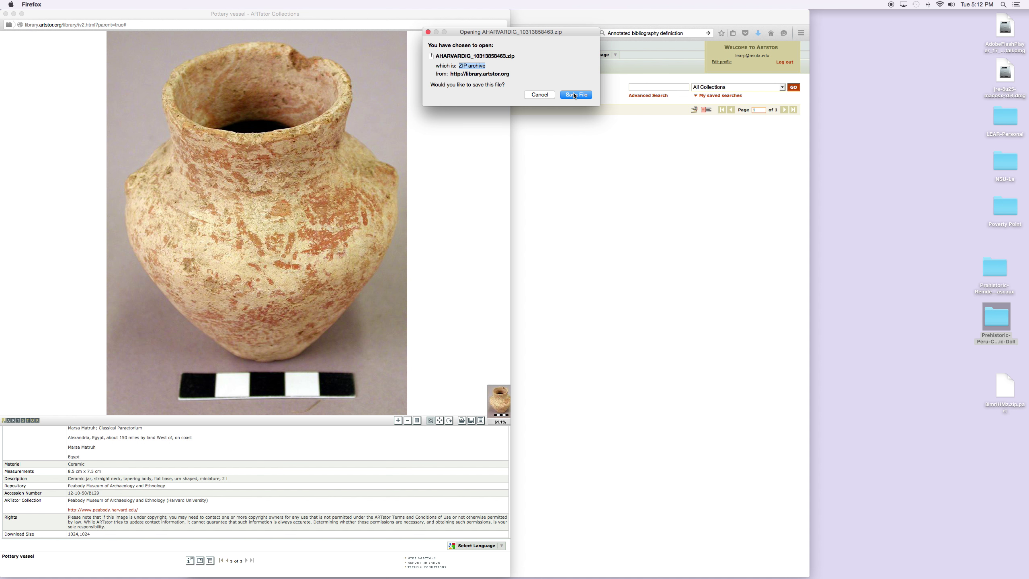
Save the pottery vessel zip archive to the Desktop.
click(576, 95)
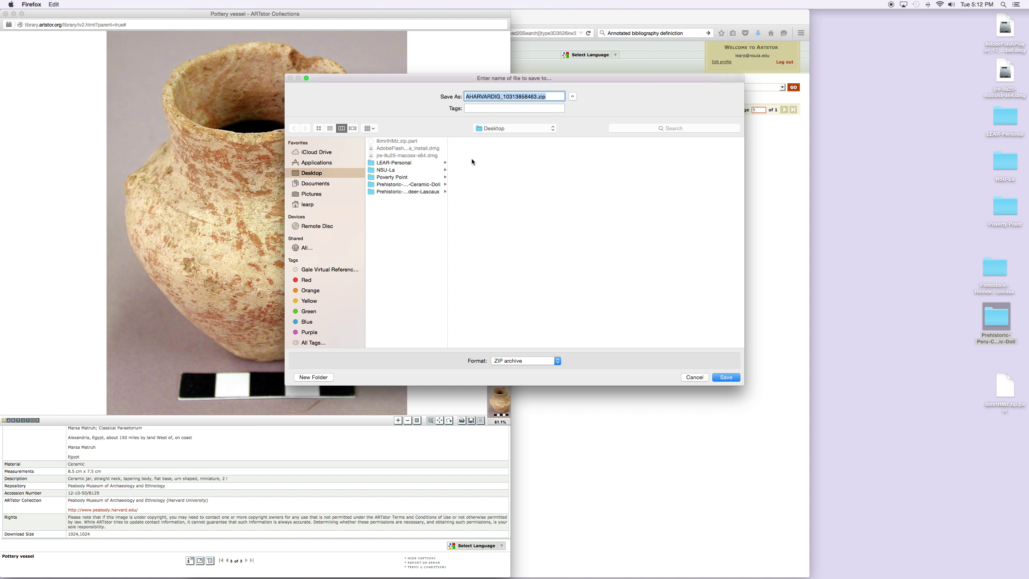
mouse_move(715, 369)
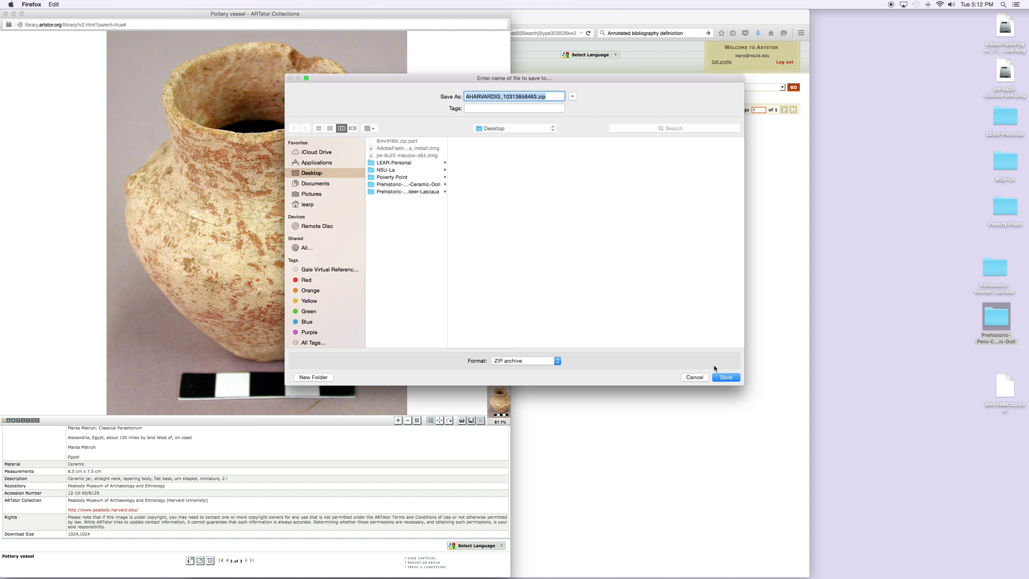
click(725, 377)
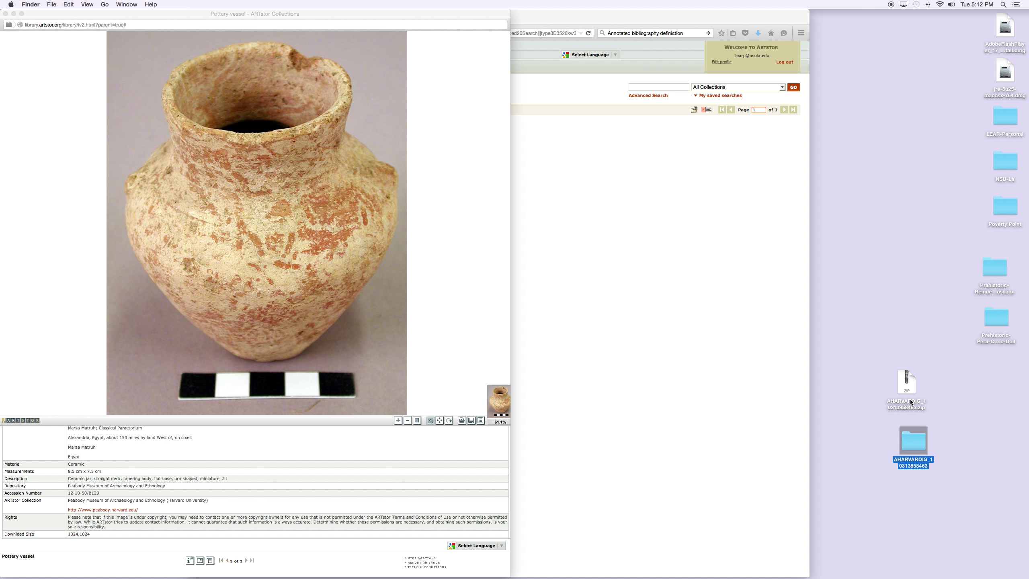
mouse_move(915, 445)
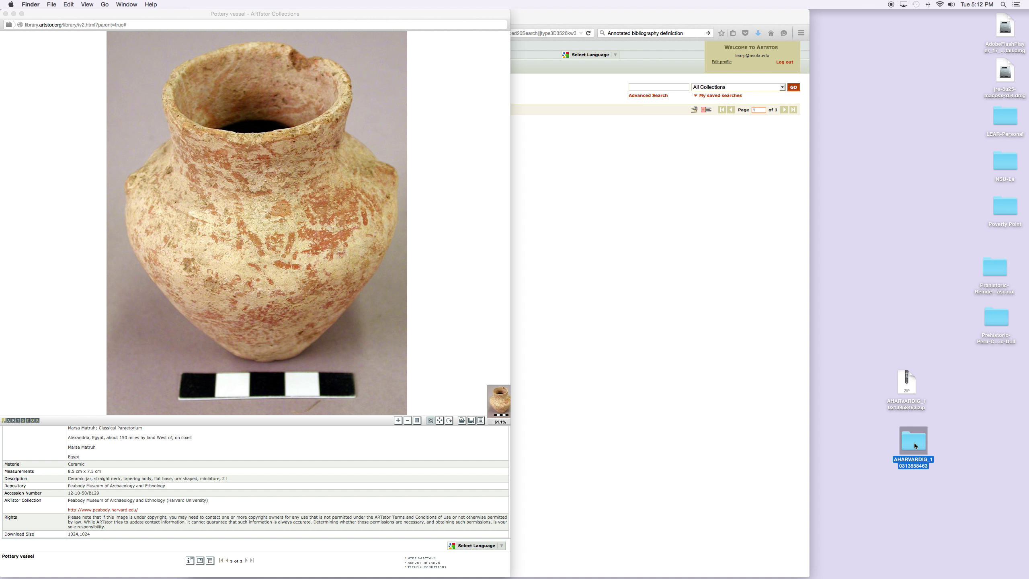
Look inside the unzipped AHARVARDIG folder and view its HTML image information page.
double_click(912, 439)
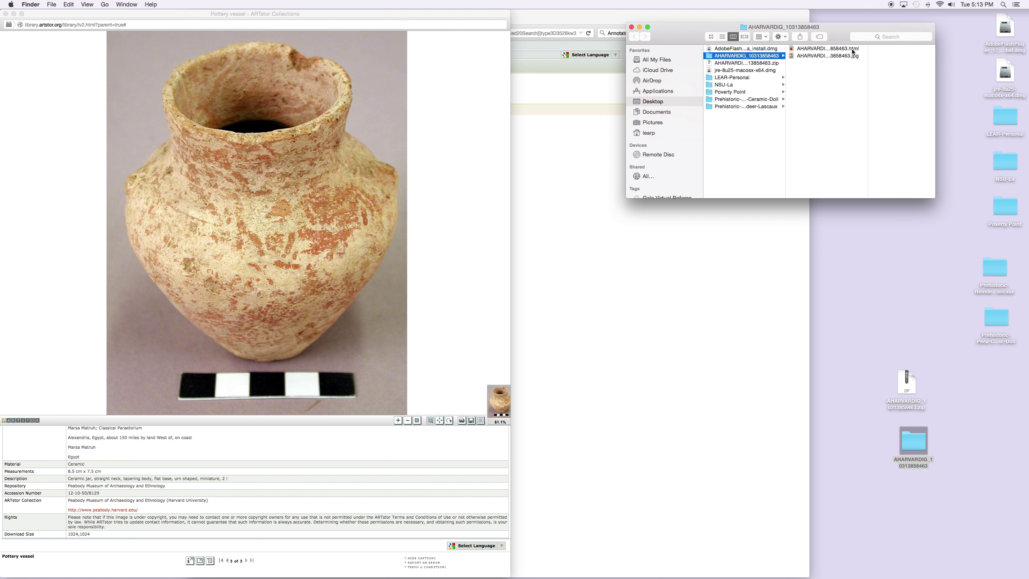
click(827, 49)
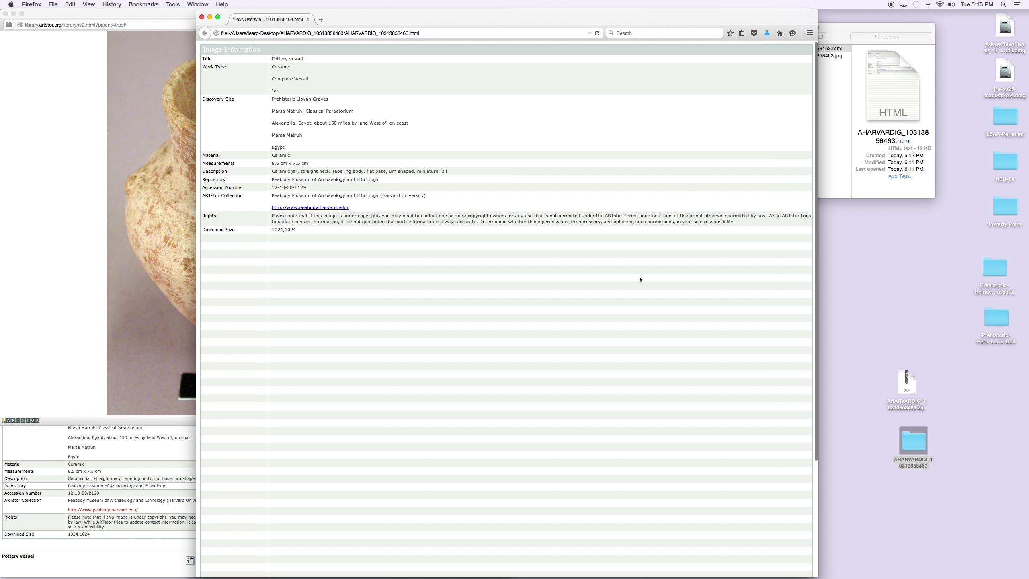
mouse_move(413, 381)
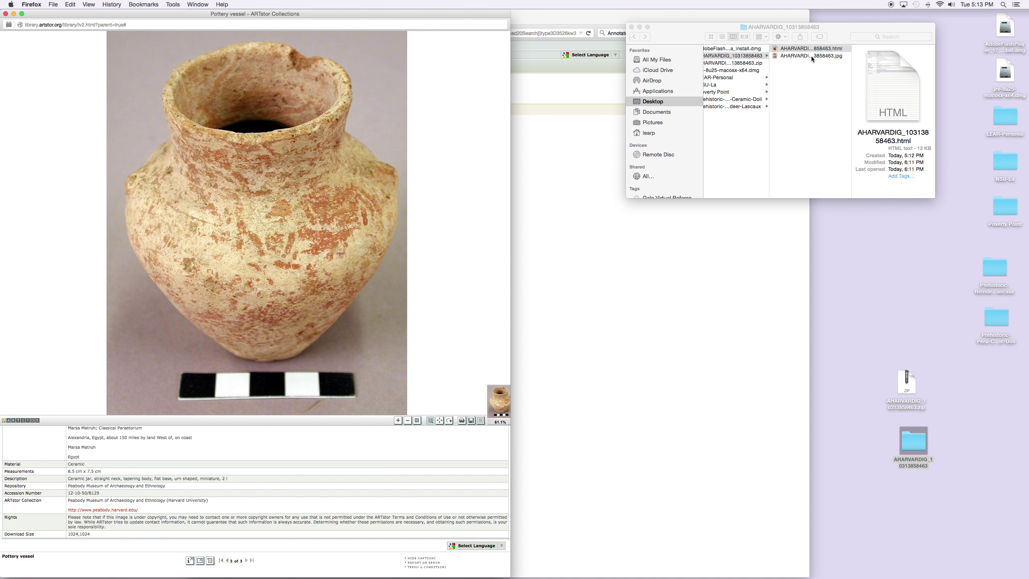
click(812, 55)
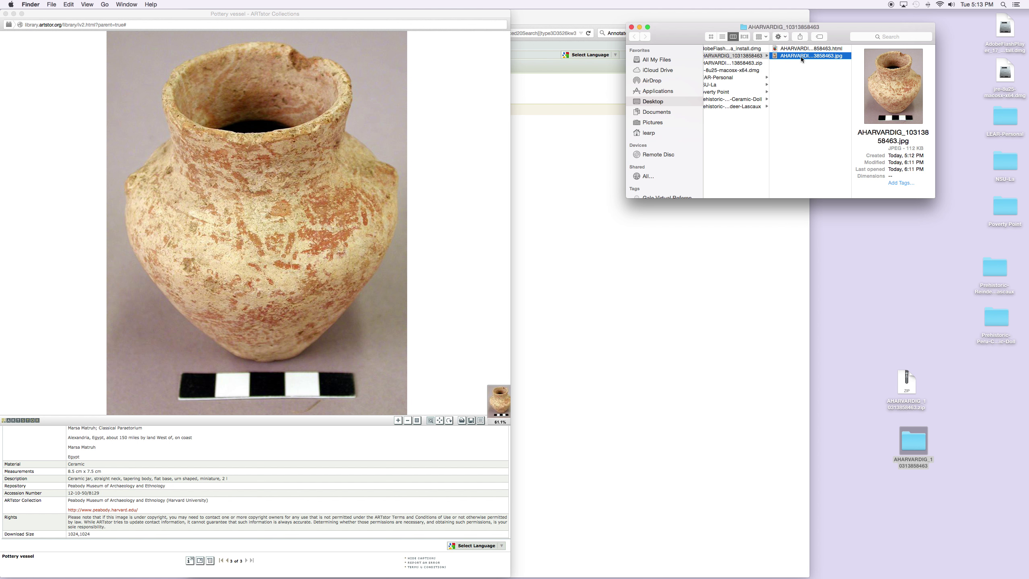
double_click(810, 55)
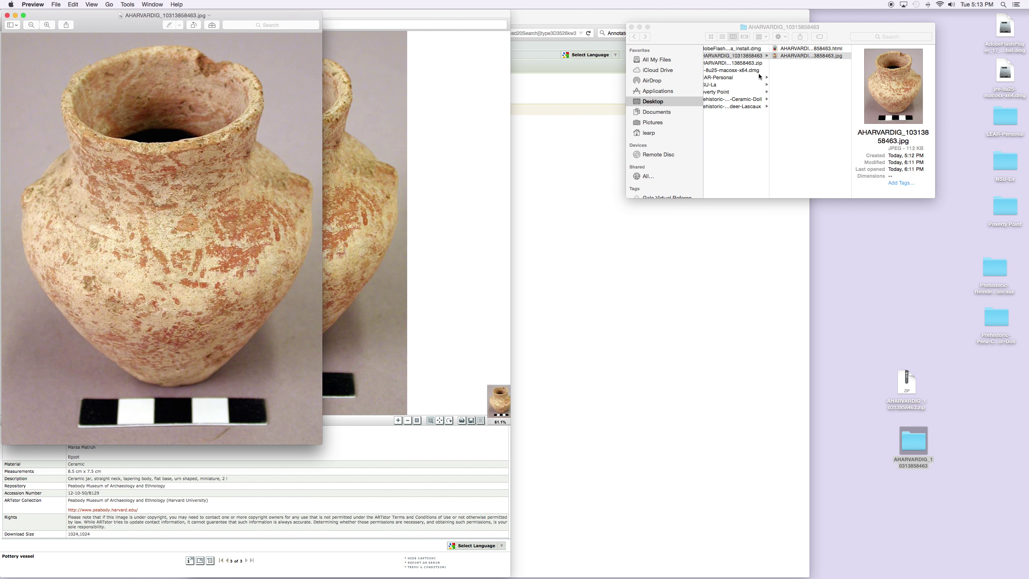
mouse_move(228, 348)
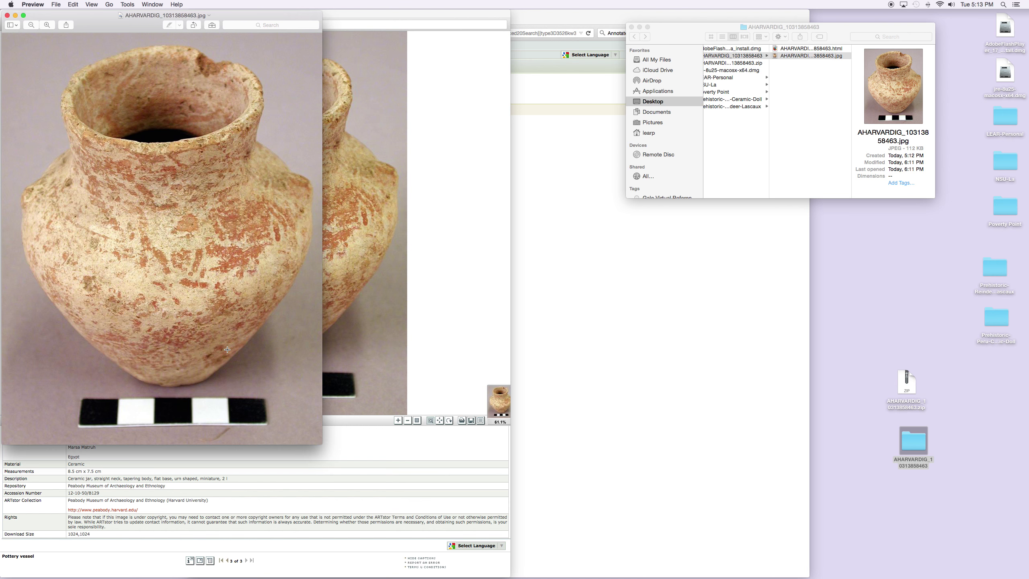
mouse_move(217, 268)
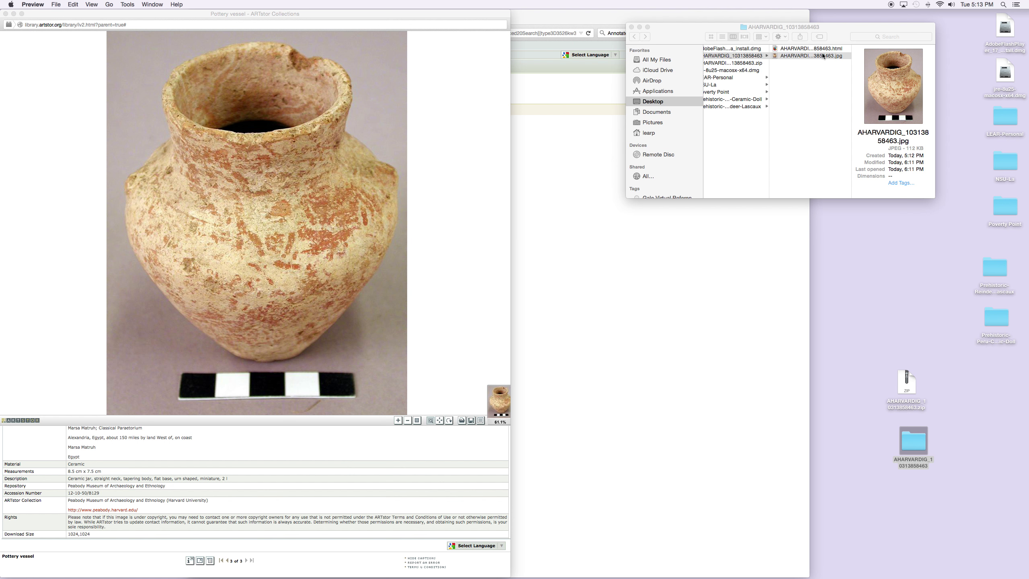
Rename the vessel JPG and its folder to Prehistoric-Ceramic-Egypt, trash the zip, close the folder.
click(810, 56)
text(Prehistoric)
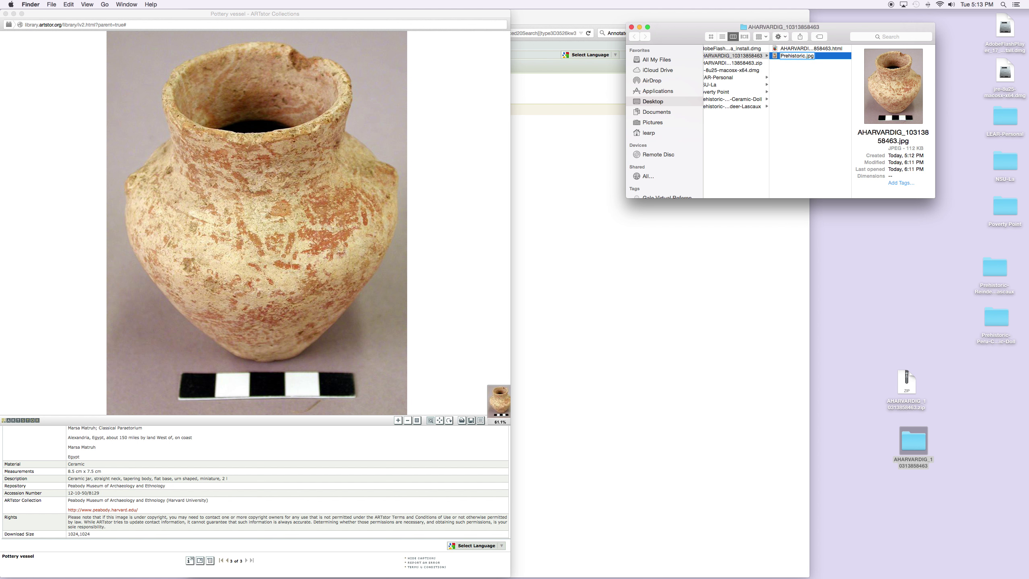
text(-Cer)
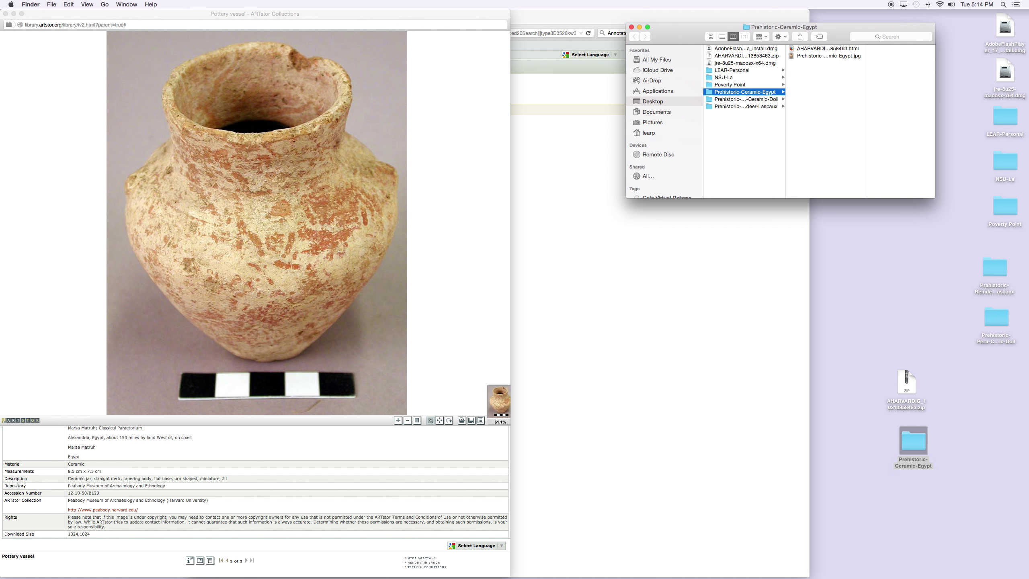
mouse_move(891, 390)
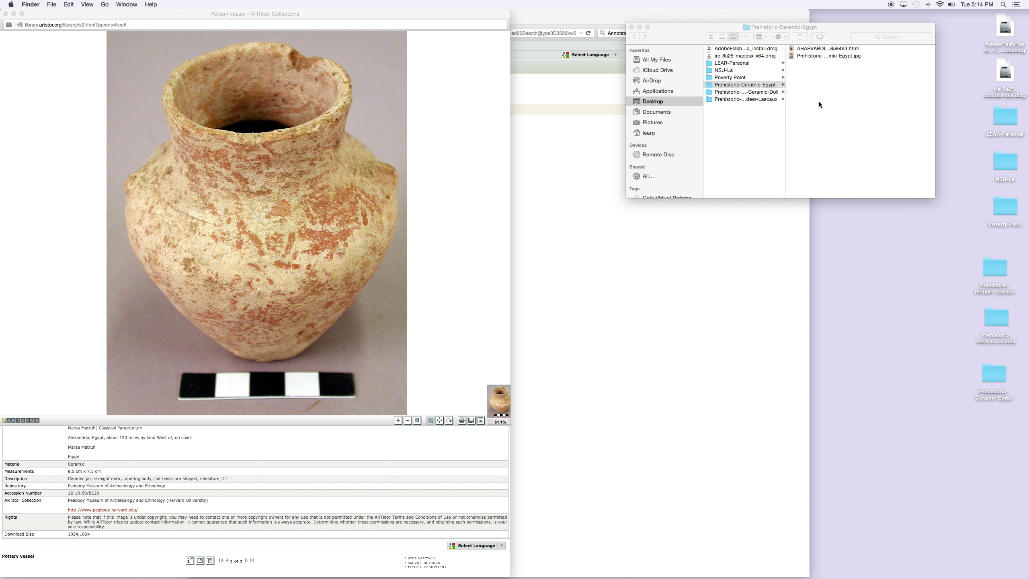
click(744, 84)
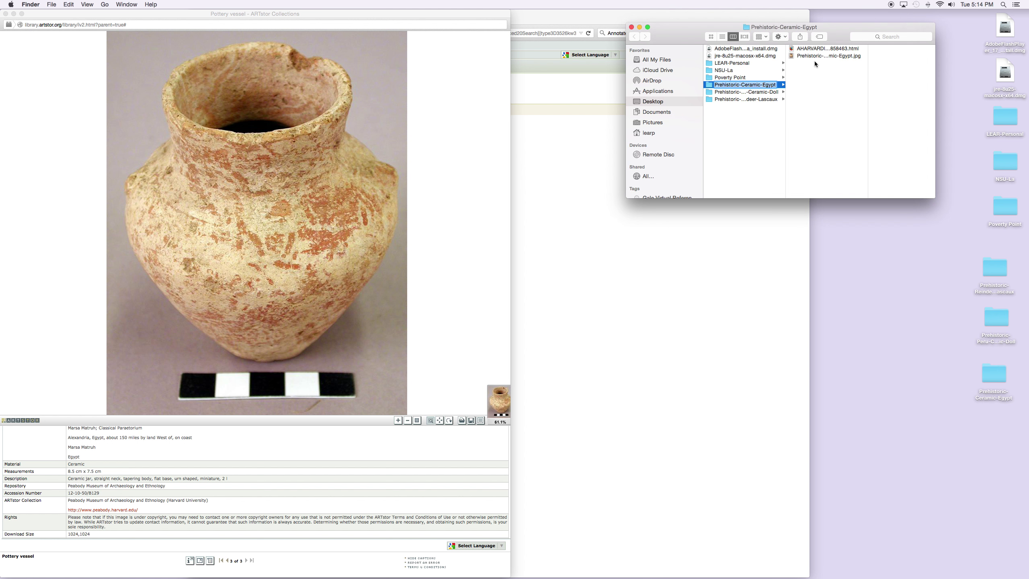
click(828, 56)
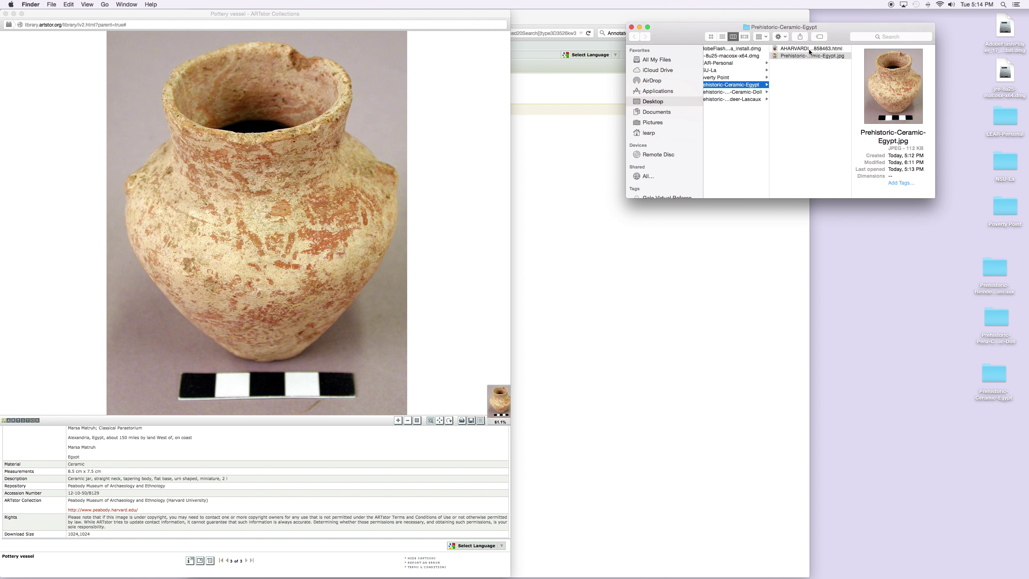
click(810, 48)
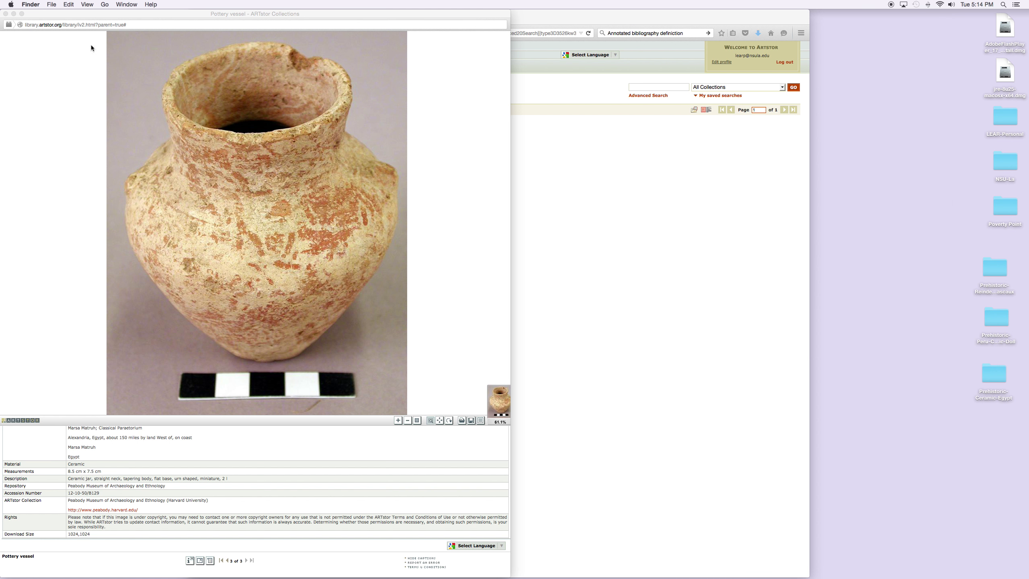
mouse_move(2, 34)
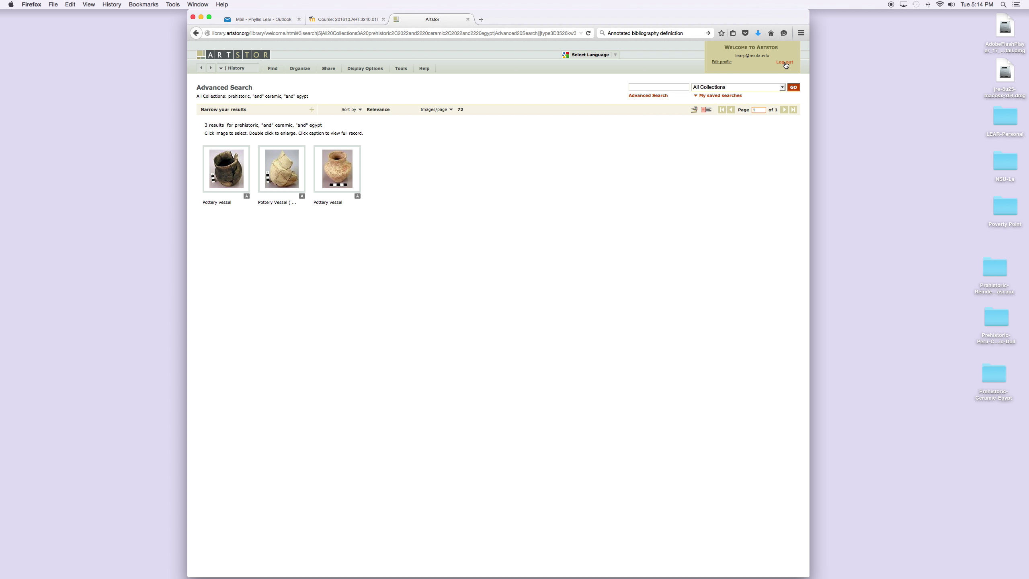
Log out of the ARTstor account from the welcome box.
click(785, 62)
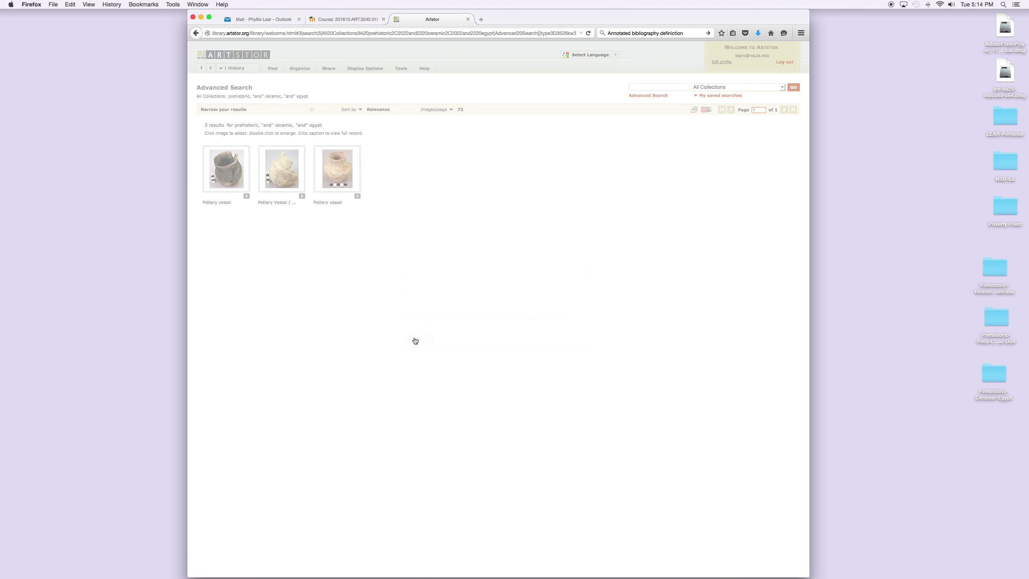